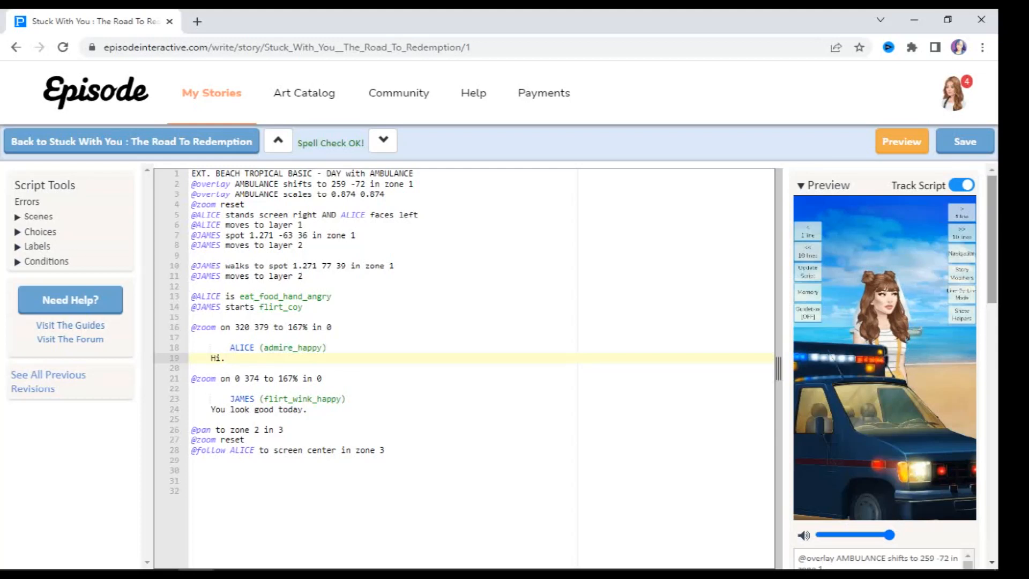
Step: Select ALICE's 'Hi.' line in the script and jump the Track Script preview to it
click(223, 358)
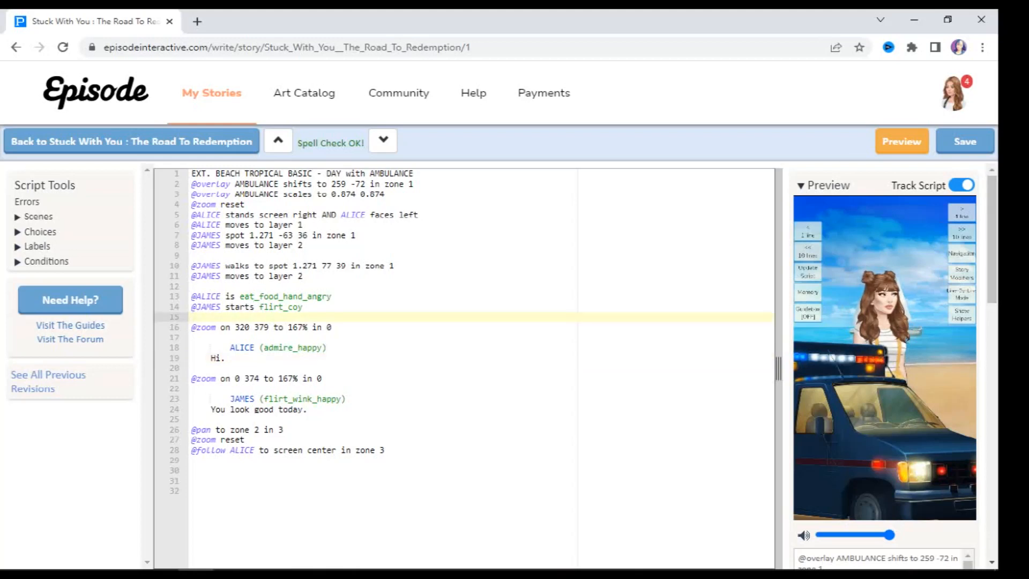
click(332, 296)
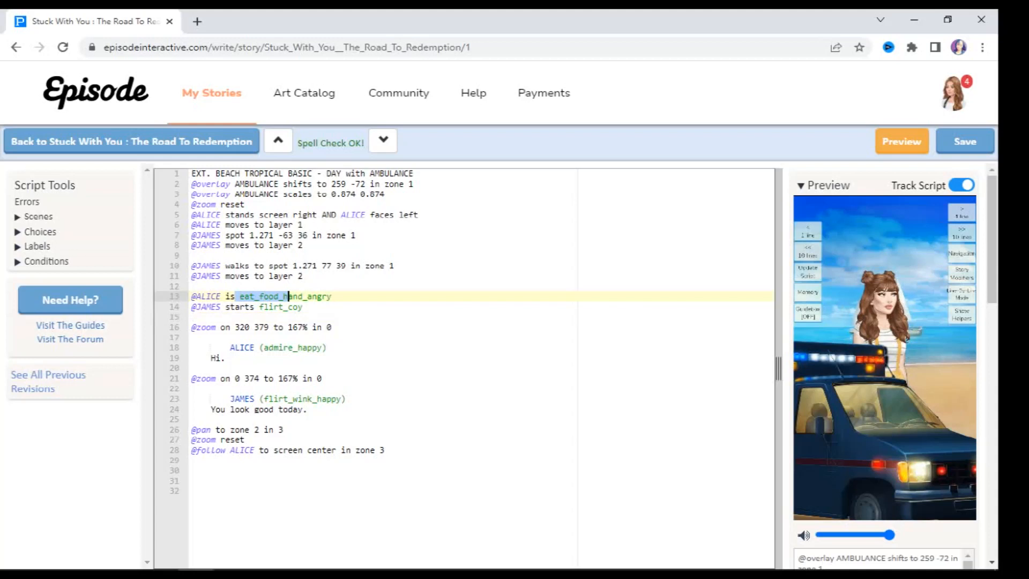
click(331, 295)
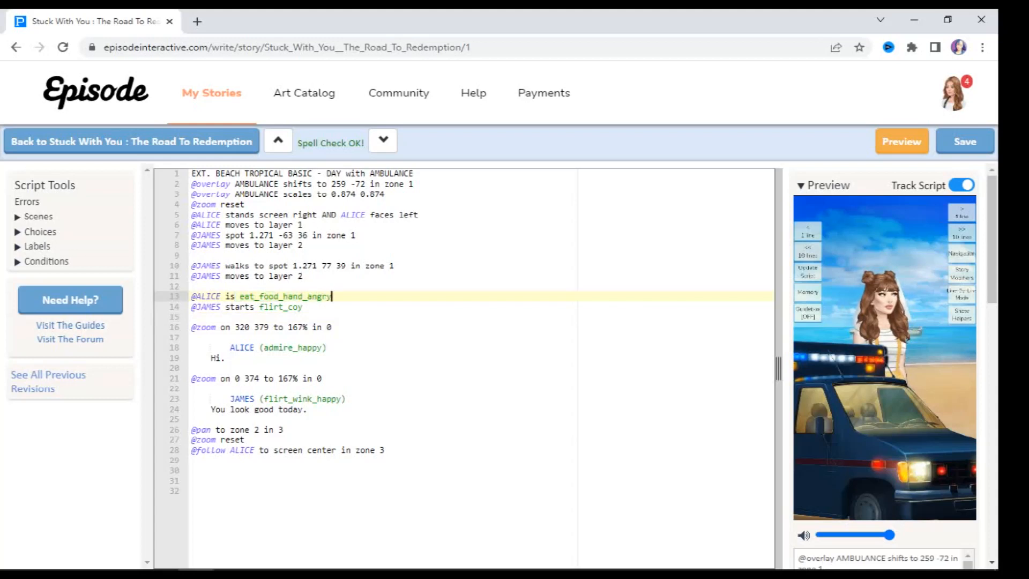
click(231, 275)
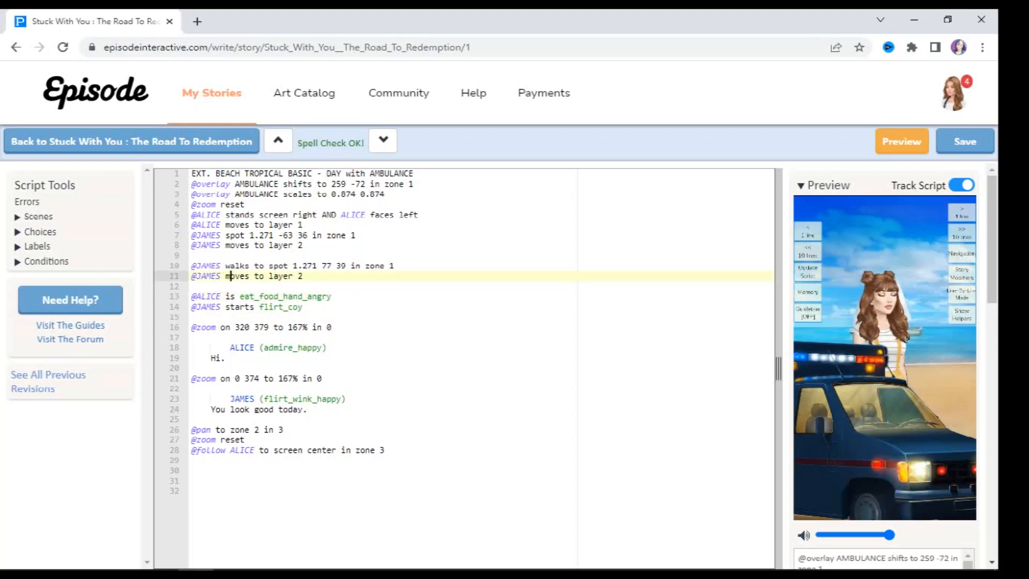
click(239, 174)
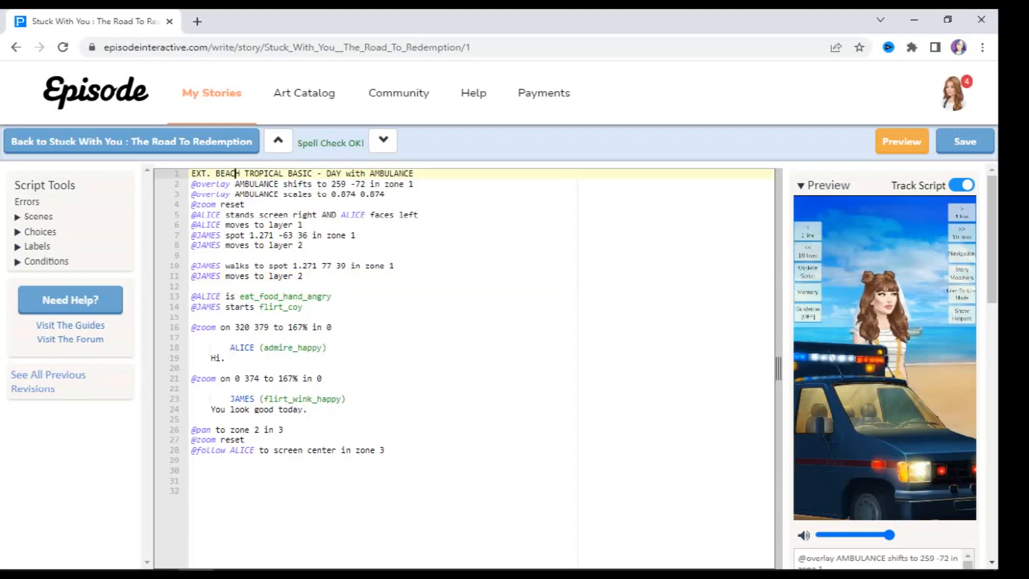
click(900, 141)
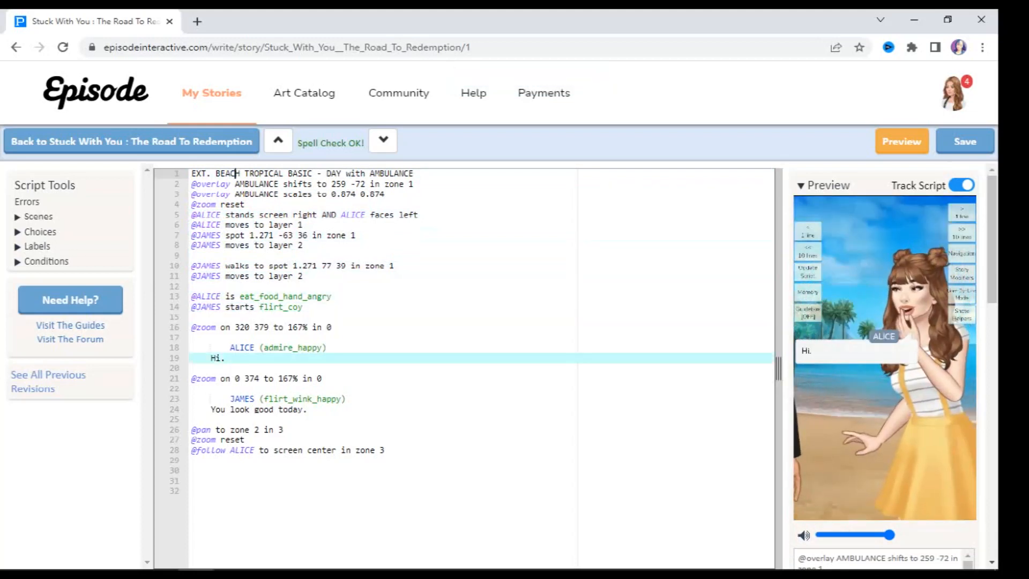
Step: Expand the Library's Props list in the right panel and browse through it
scroll(down, 3)
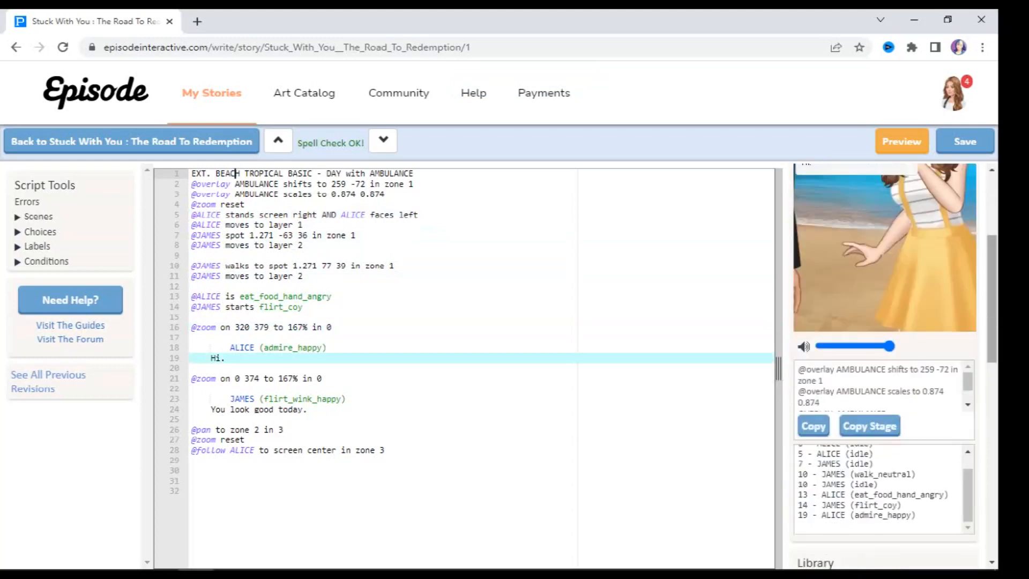
click(815, 562)
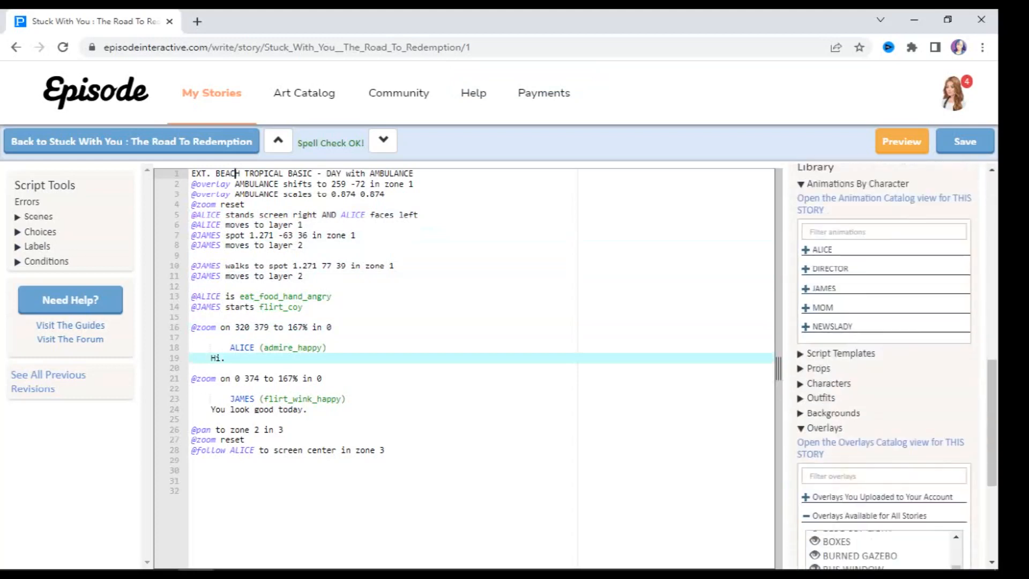
click(818, 367)
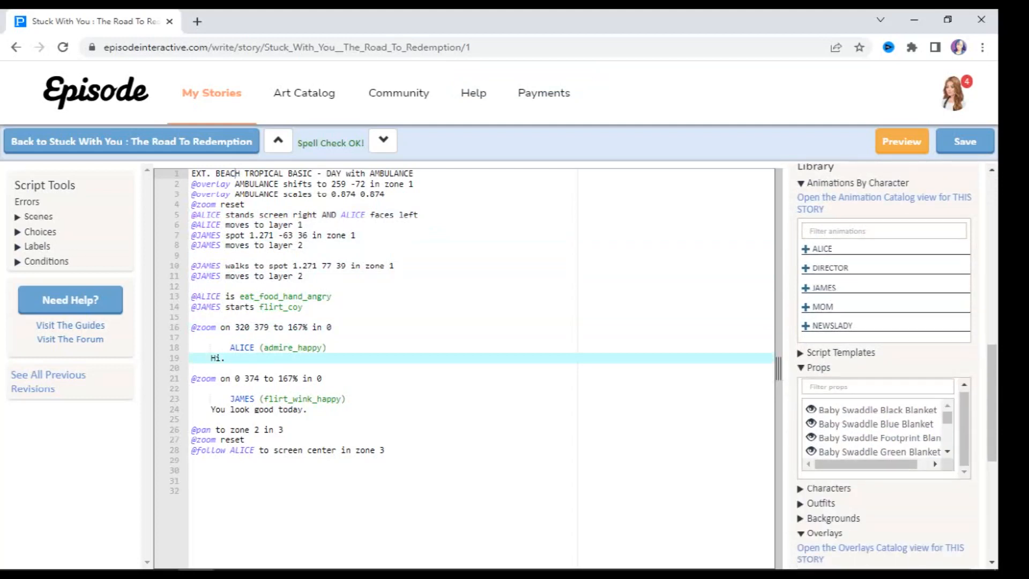
scroll(down, 3)
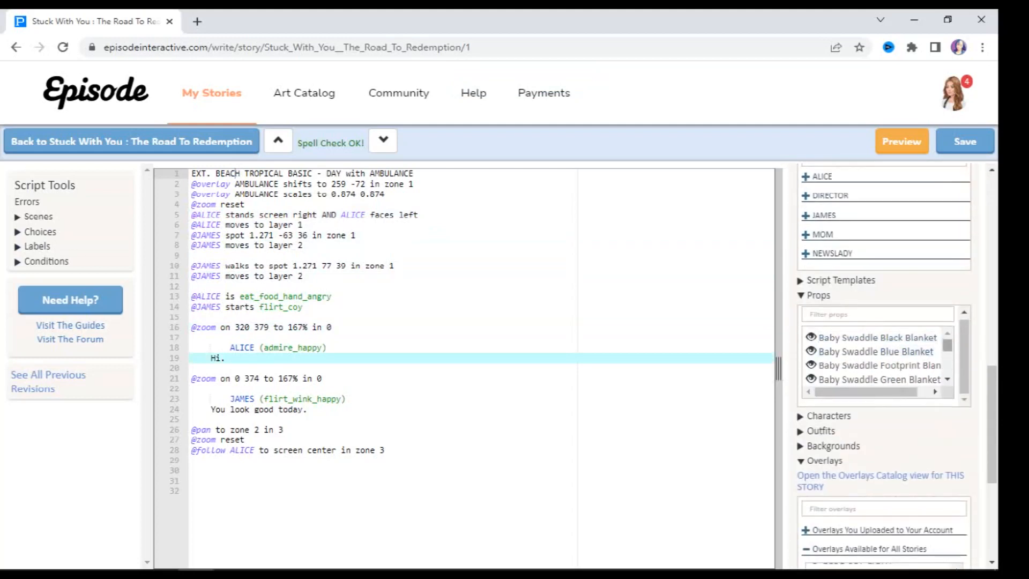
scroll(down, 3)
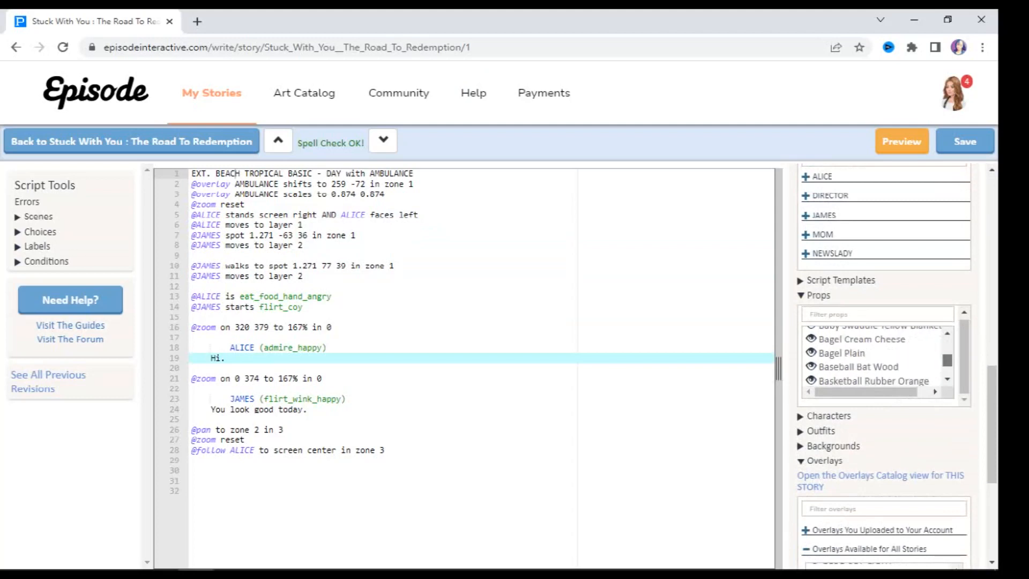
scroll(down, 3)
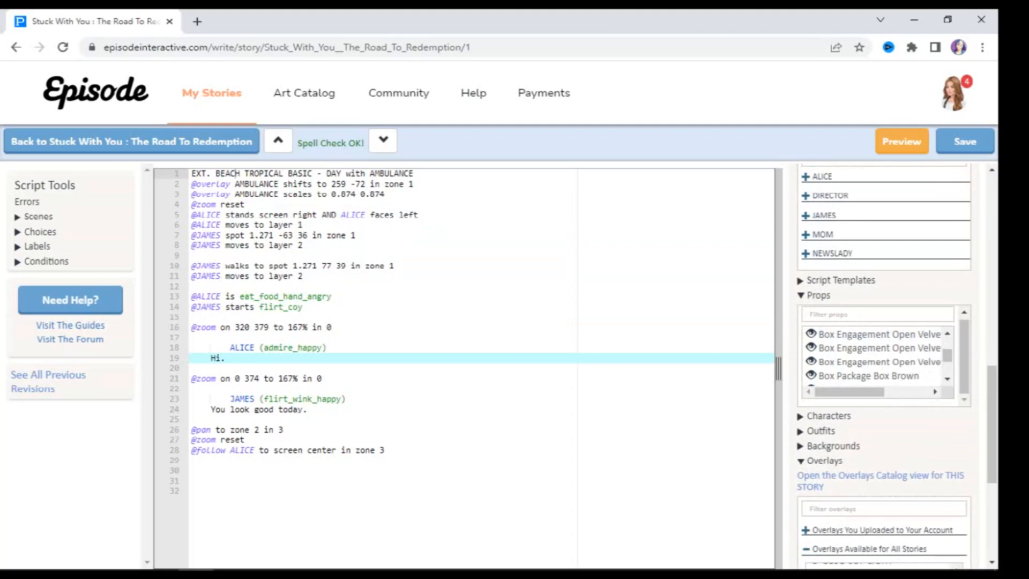
scroll(down, 3)
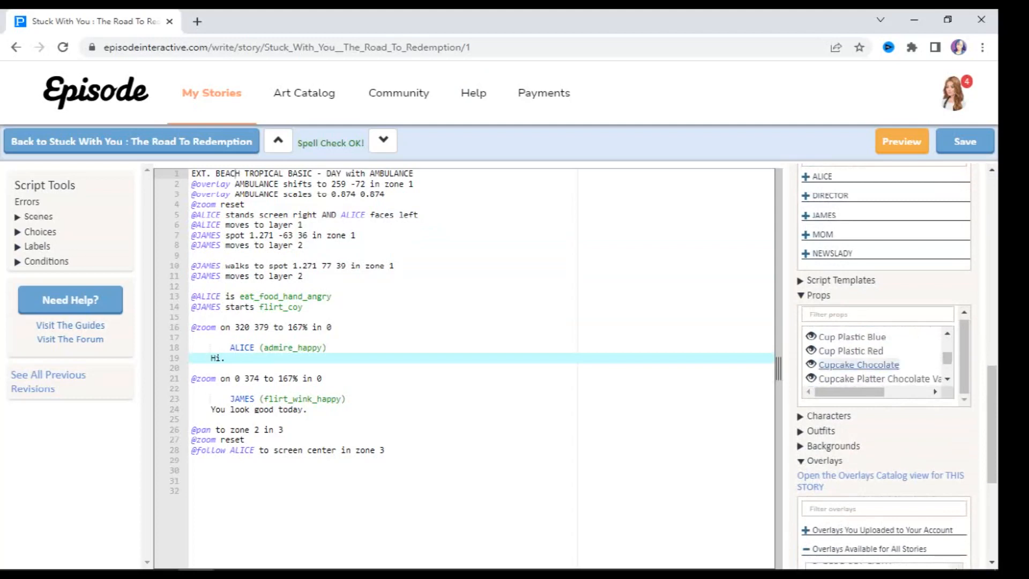
scroll(down, 3)
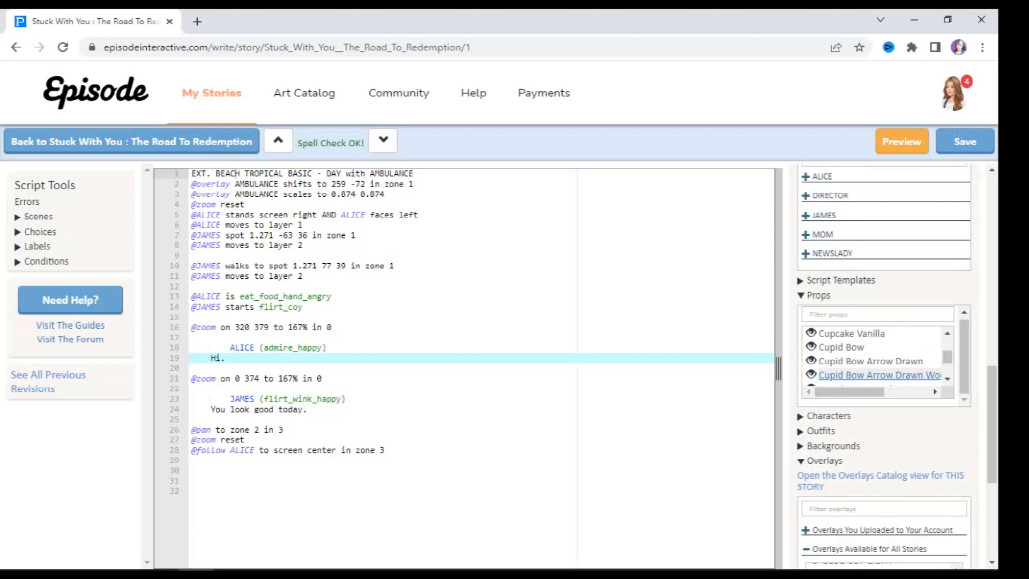
Step: Filter the props by 'apple', then by 'sandwich' to show sandwich items
text(apple)
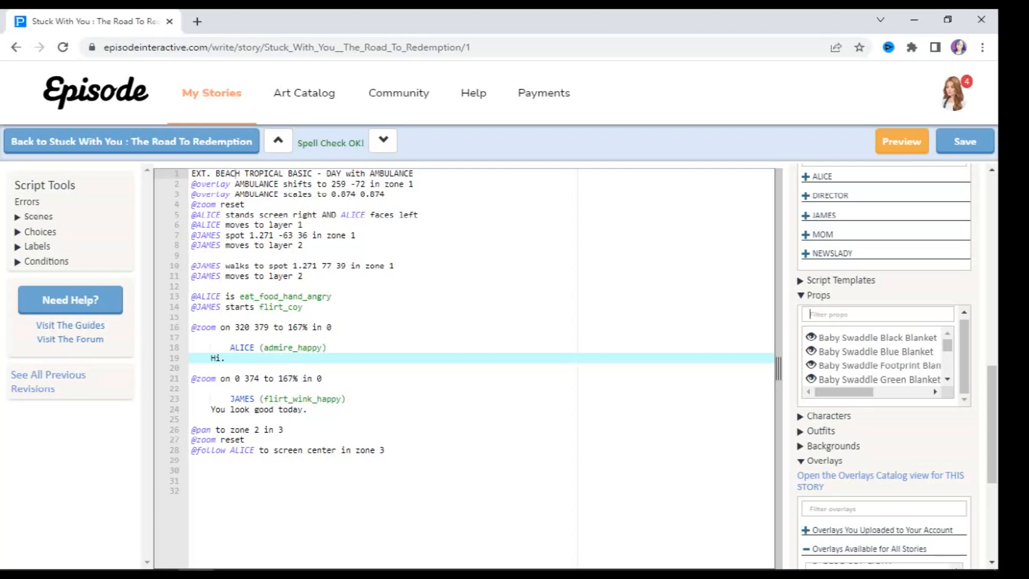
text(sandwich)
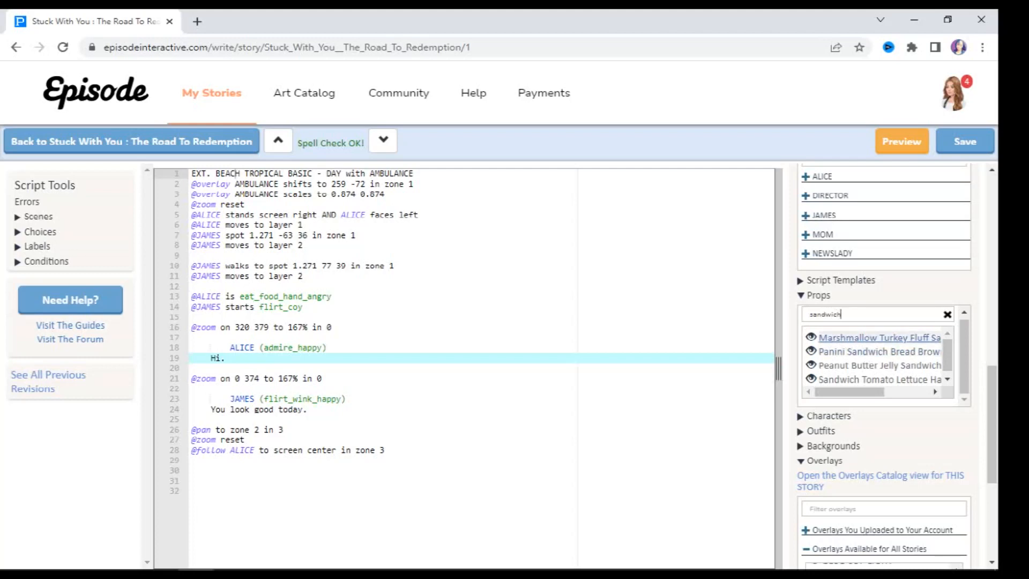
scroll(right, 3)
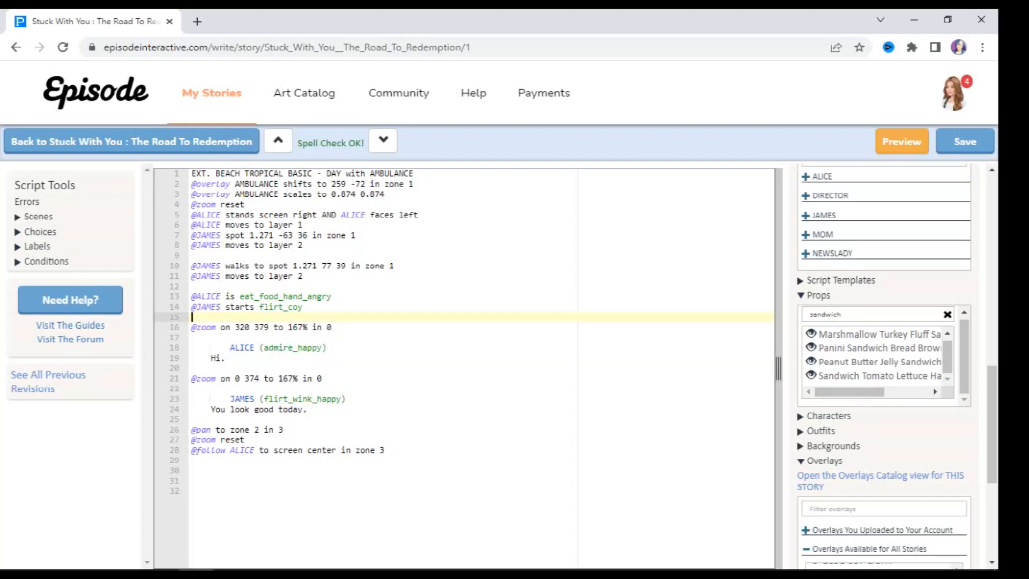
double_click(285, 296)
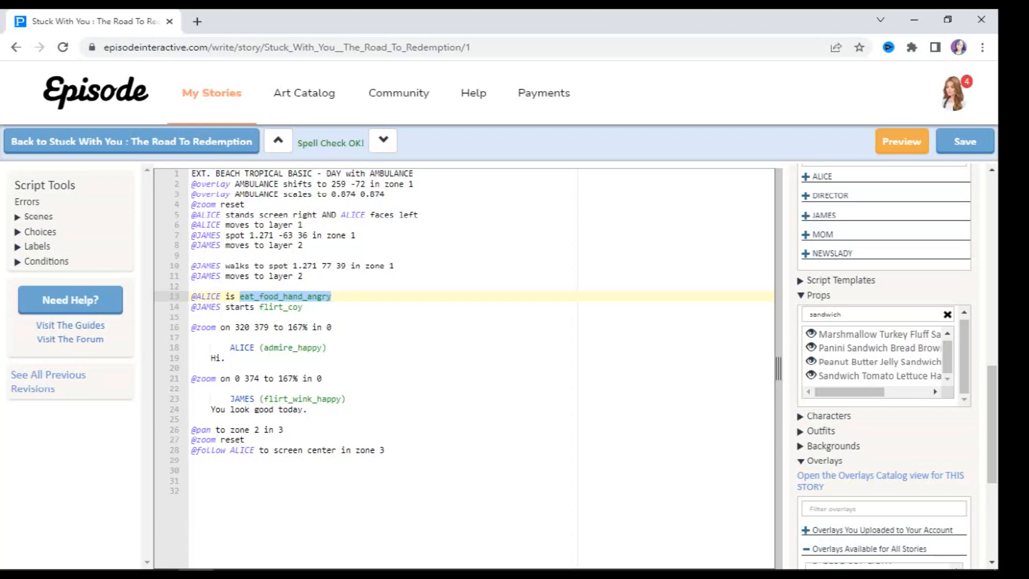
key(Enter)
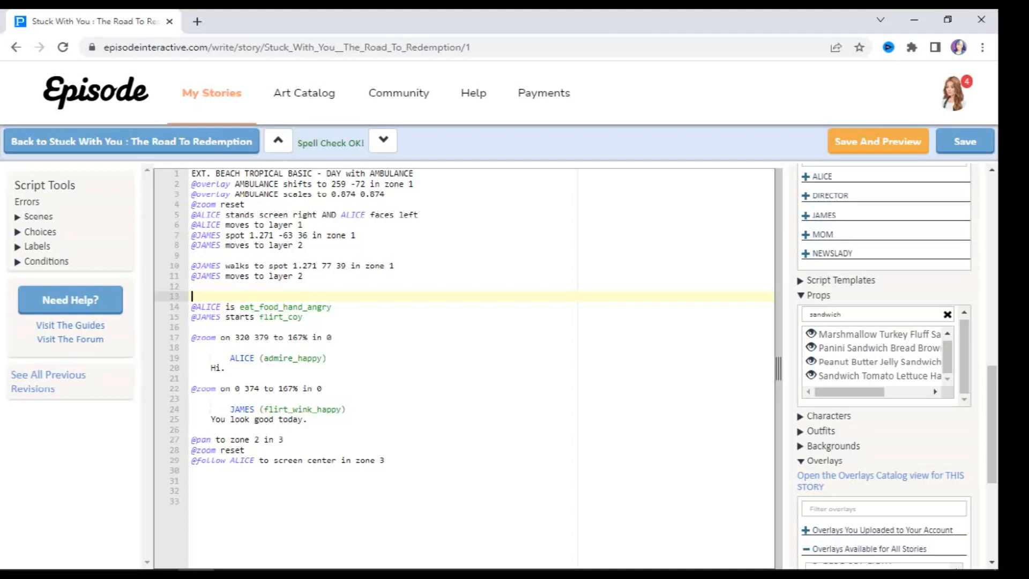
text(@)
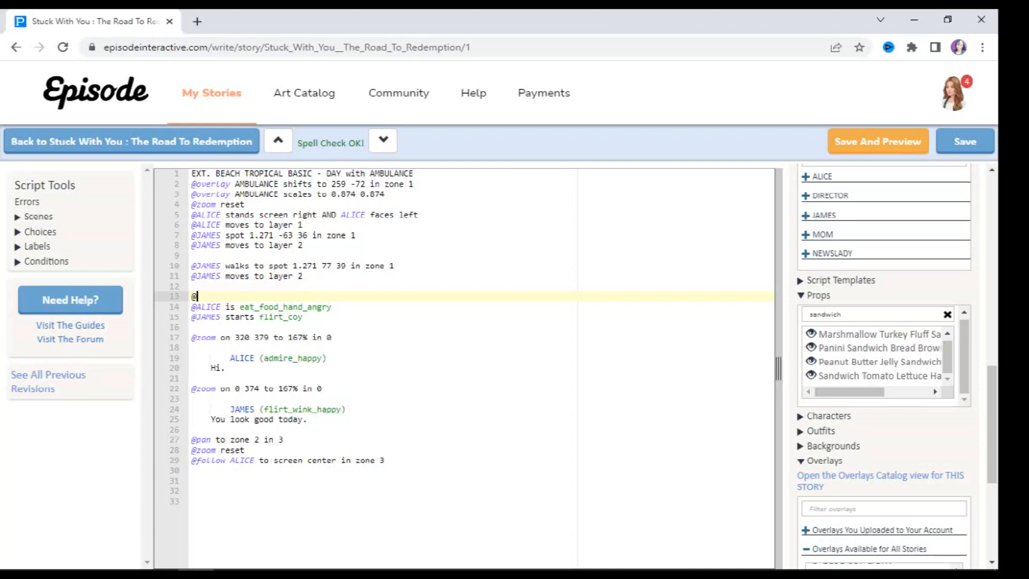
text(add)
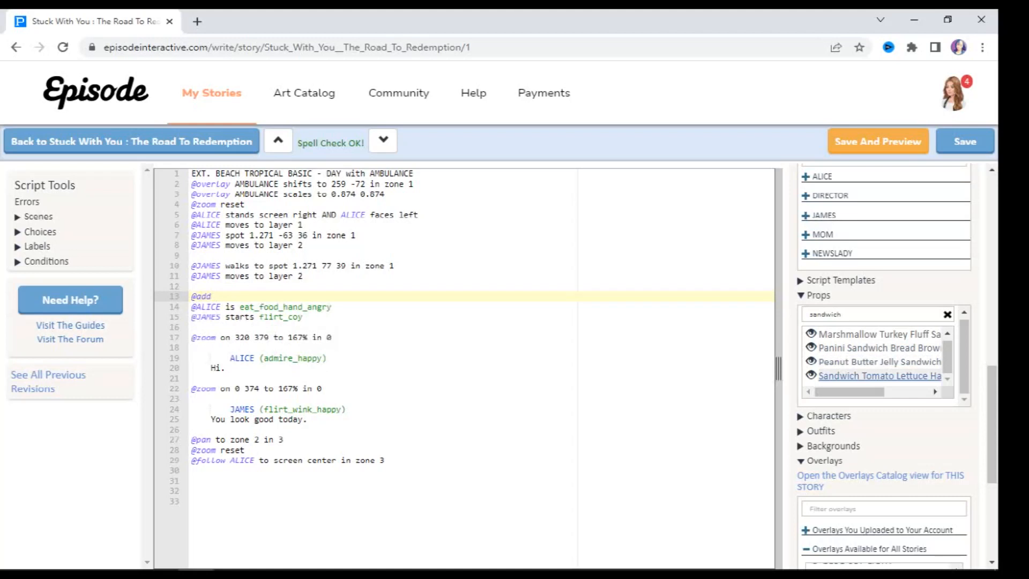
text(Sandwich Tomato Lettuce Ham)
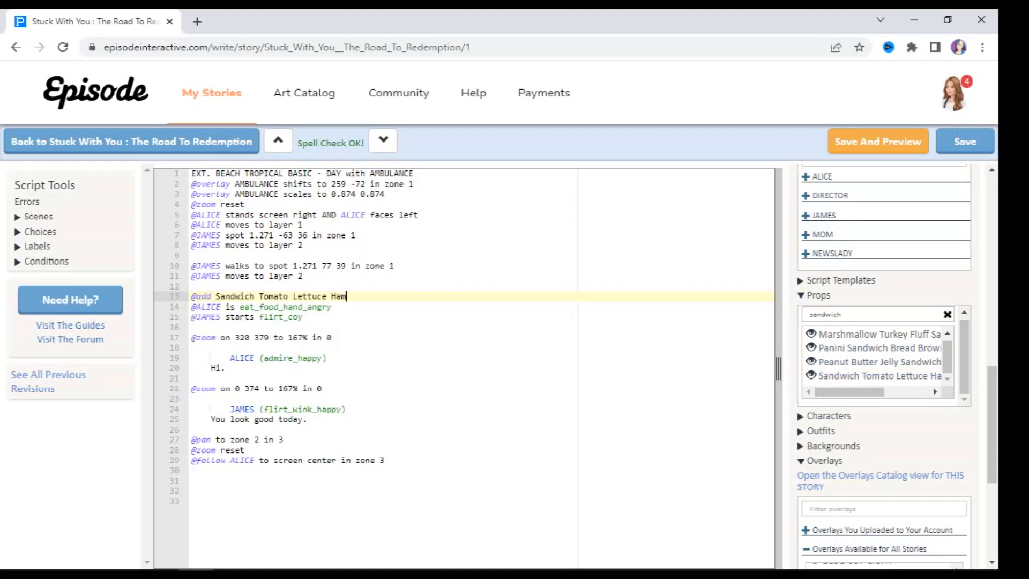
text(to)
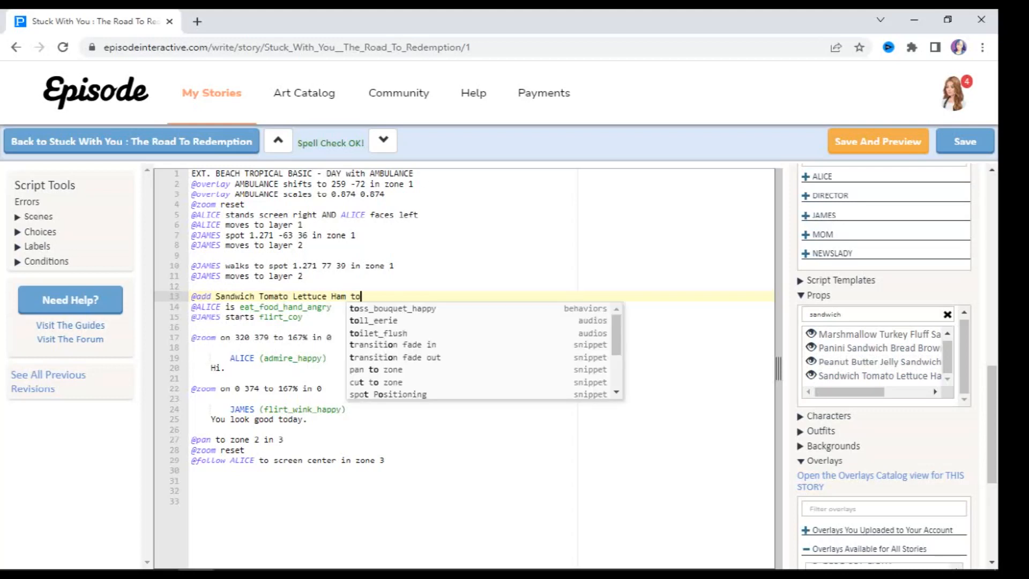
text(" ")
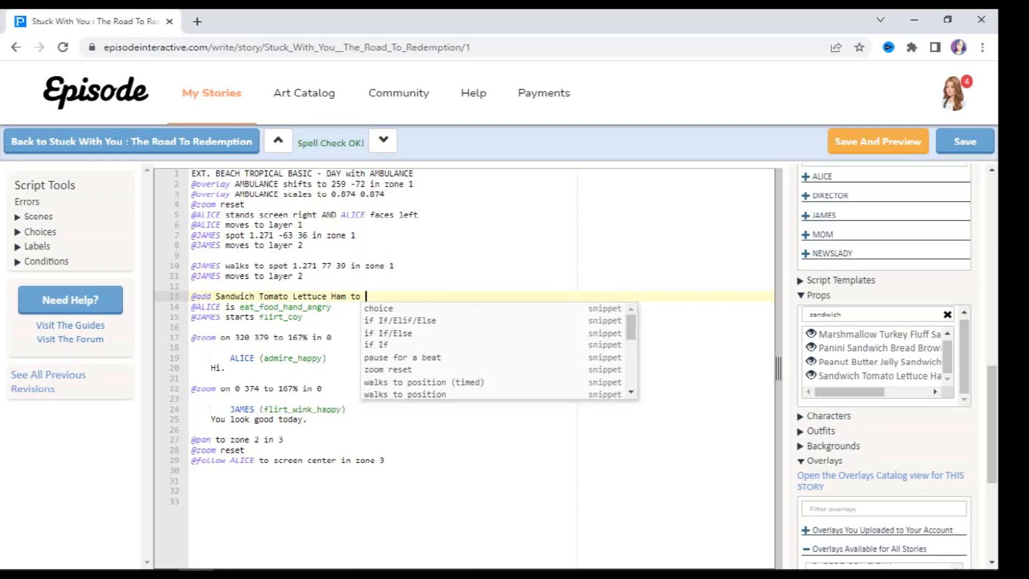
text(ALICE)
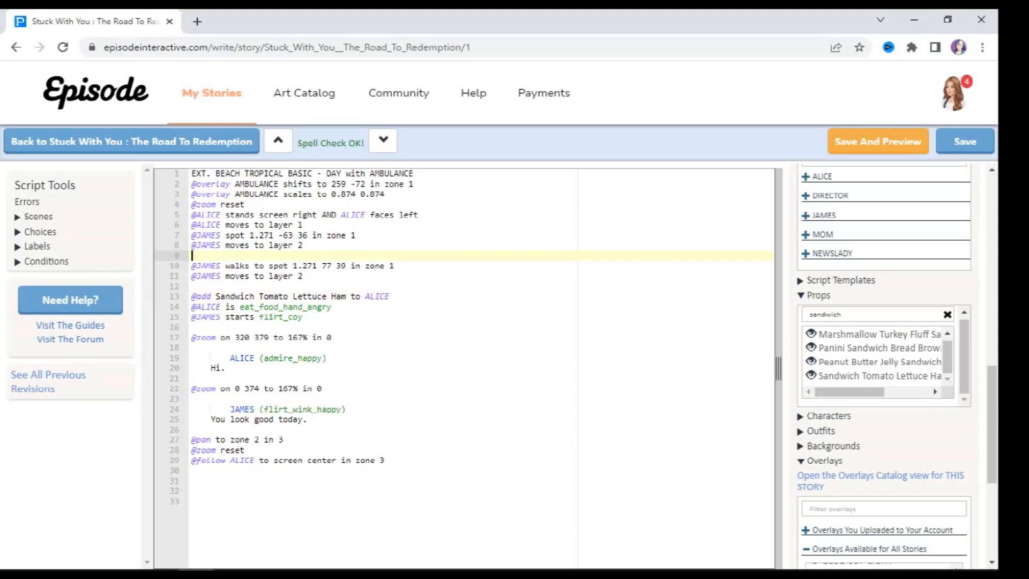
Step: Preview ALICE holding the sandwich, then start a '@r' remove line after JAMES's flirt_coy
click(878, 141)
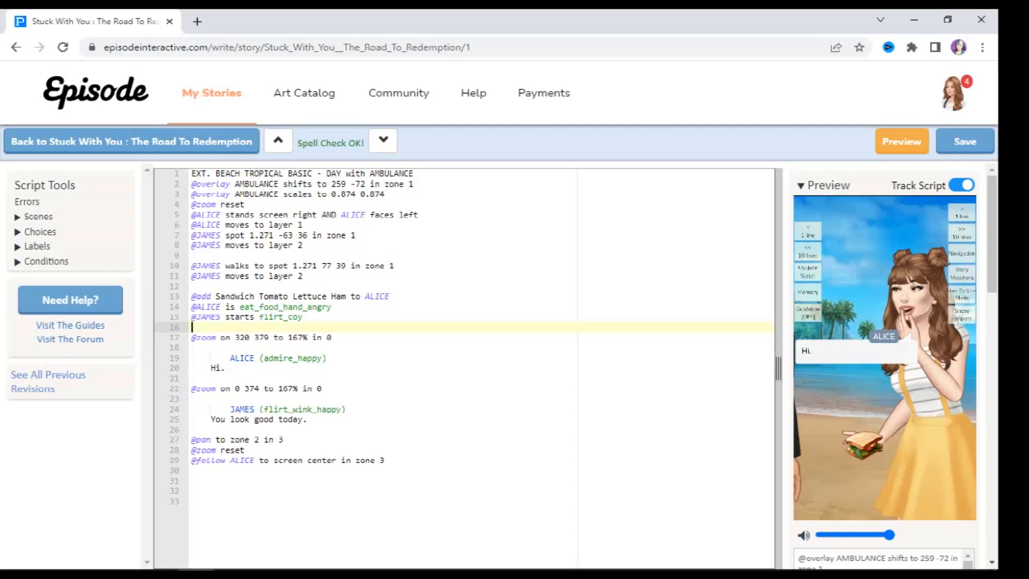
text(@r)
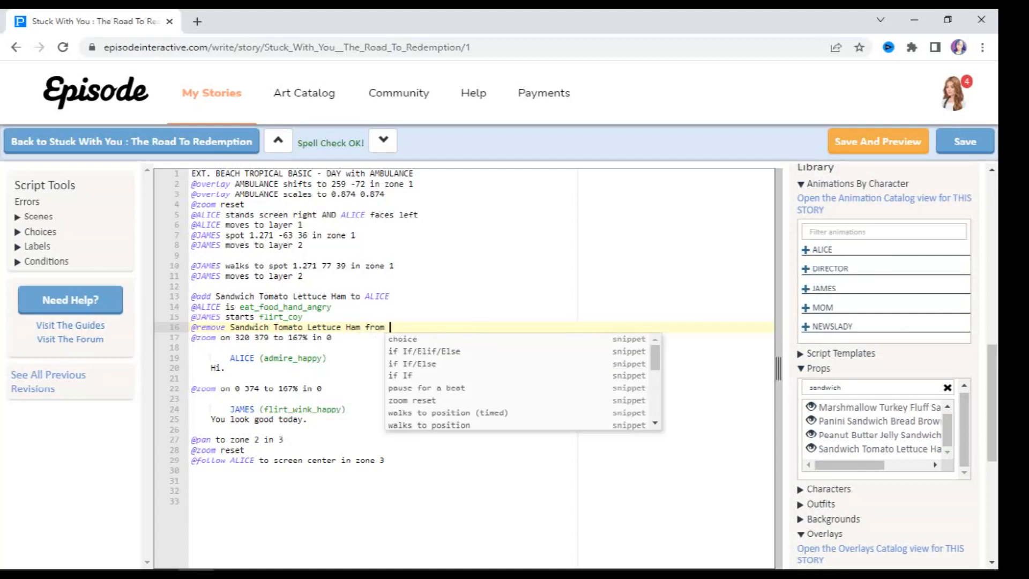
text(AL)
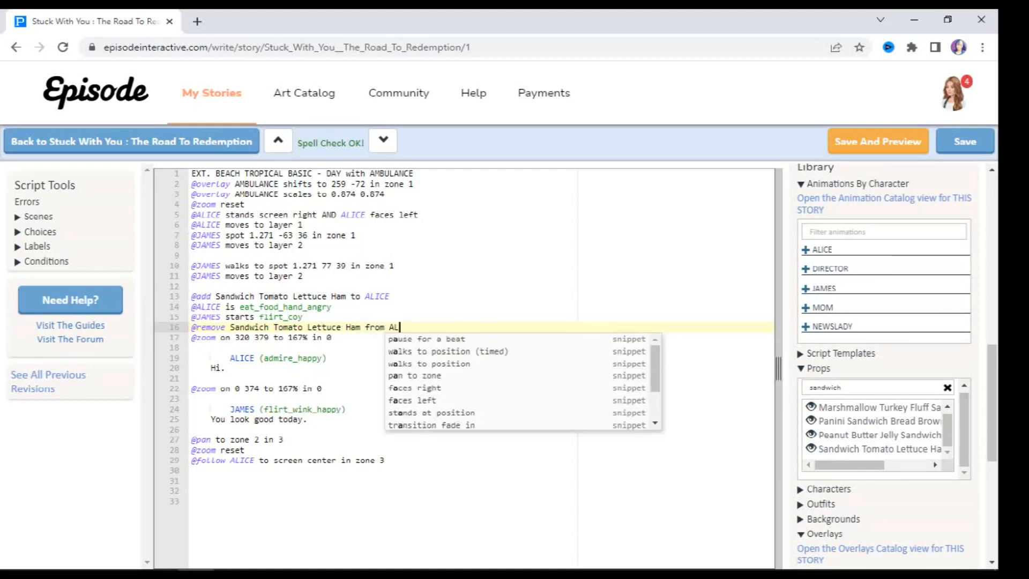
text(ICE)
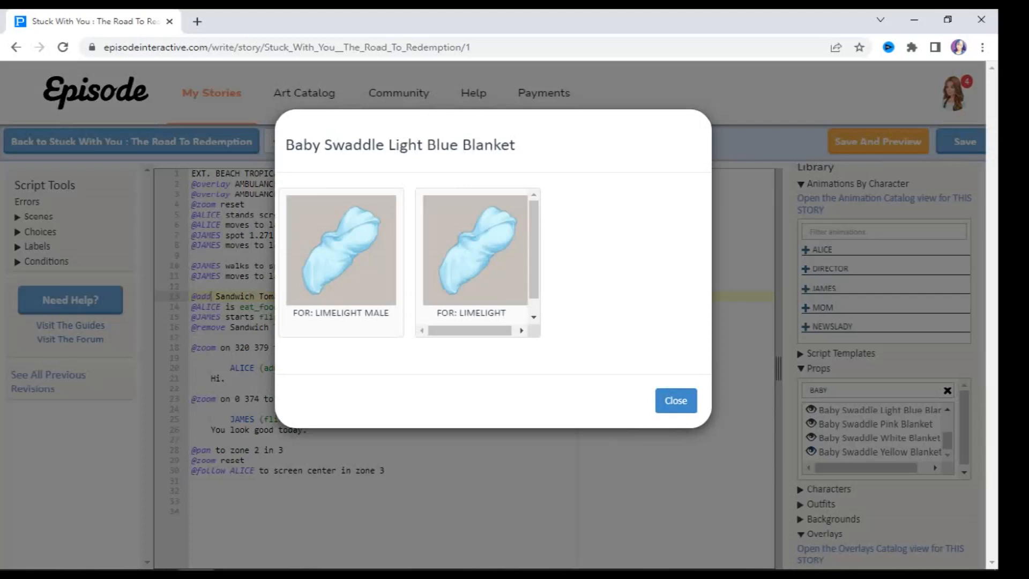
Step: Dismiss the Baby Swaddle blanket preview and return focus to the script editor
click(675, 400)
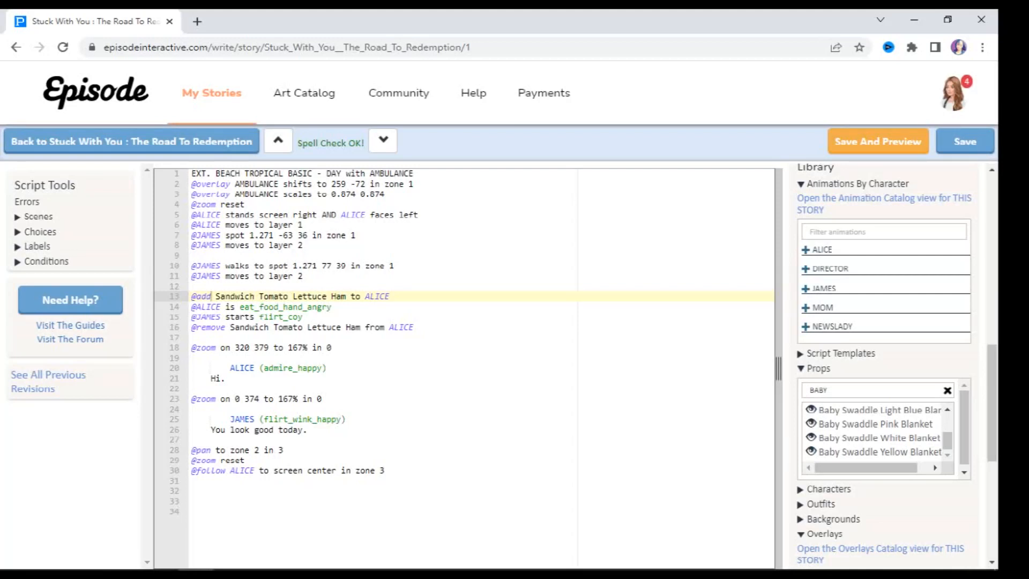
click(214, 174)
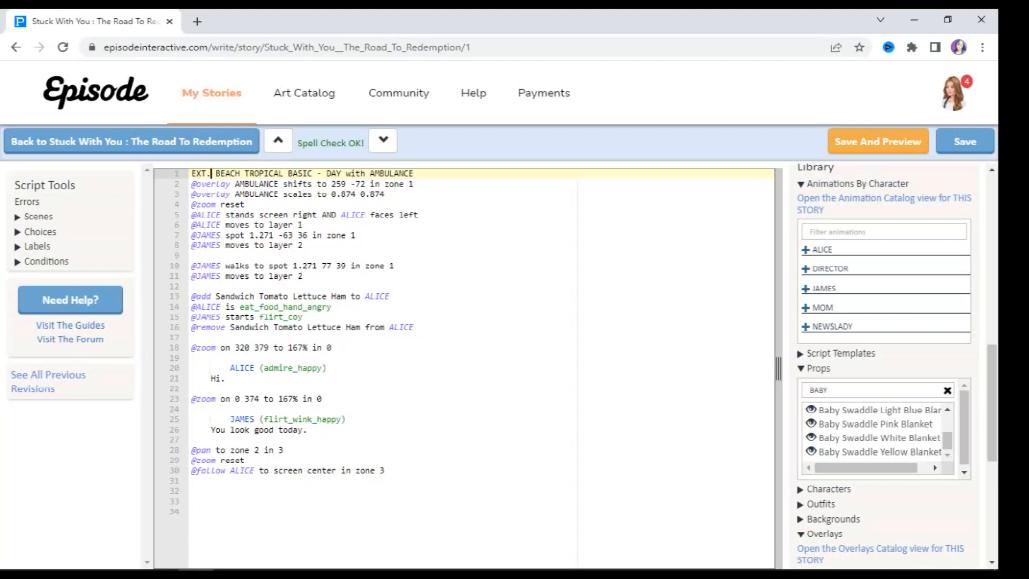
Step: Save and preview the script, jumping to ALICE's 'Hi.' line where she is empty-handed
click(877, 141)
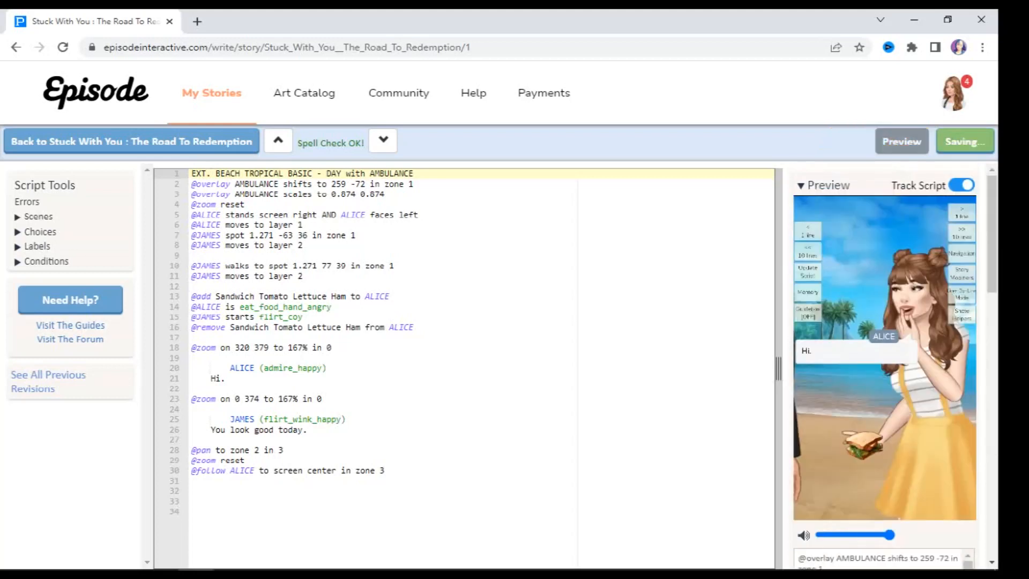
click(900, 141)
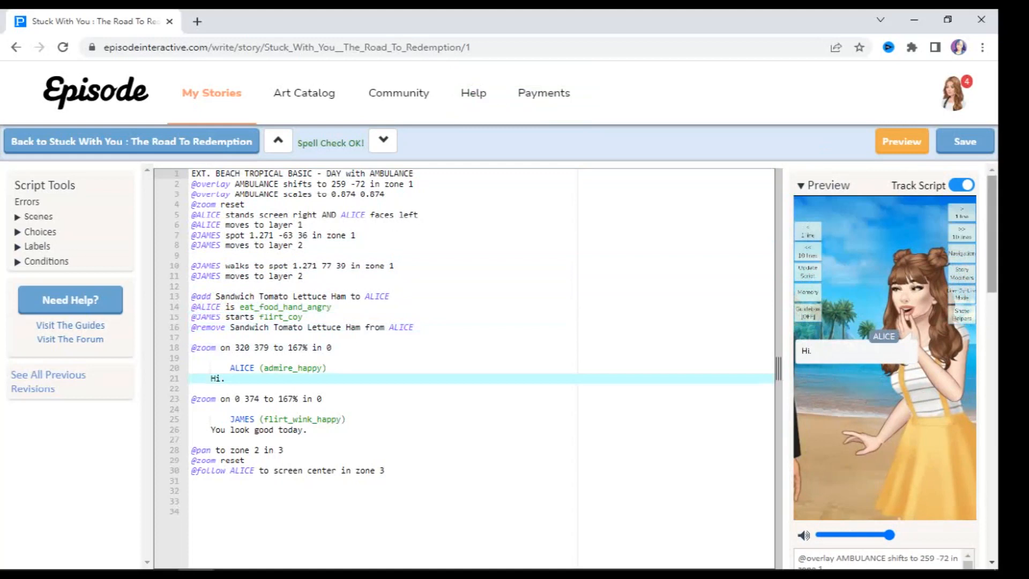
click(211, 174)
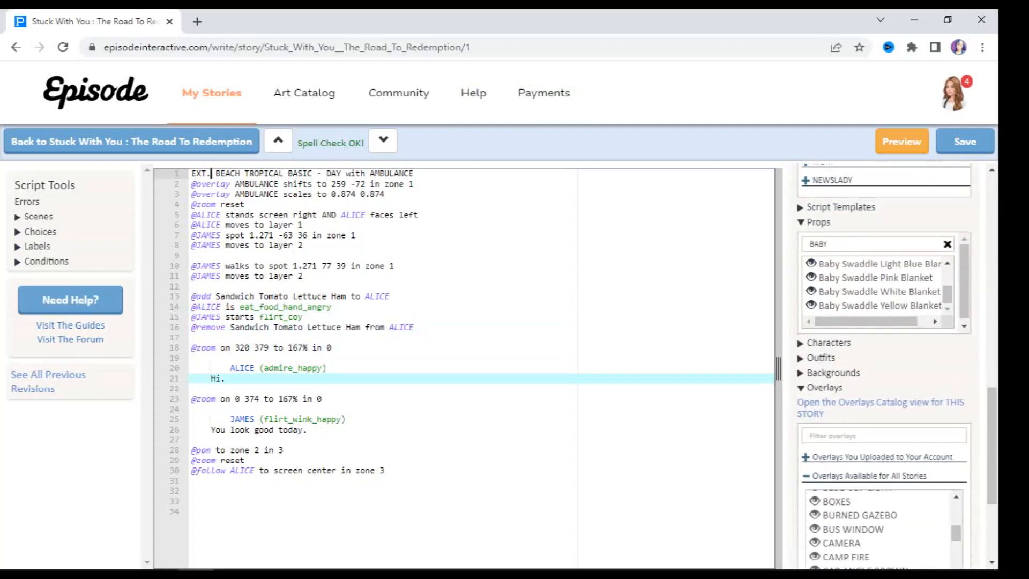
Step: Expand the Sounds library and filter it by 'PHONE', scrolling to phone_ring
scroll(down, 3)
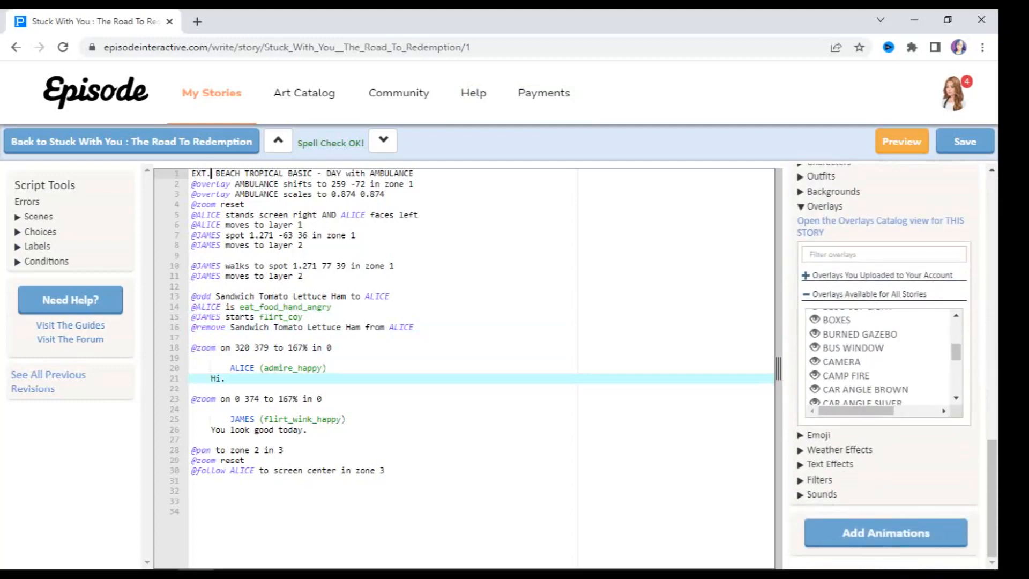
click(822, 488)
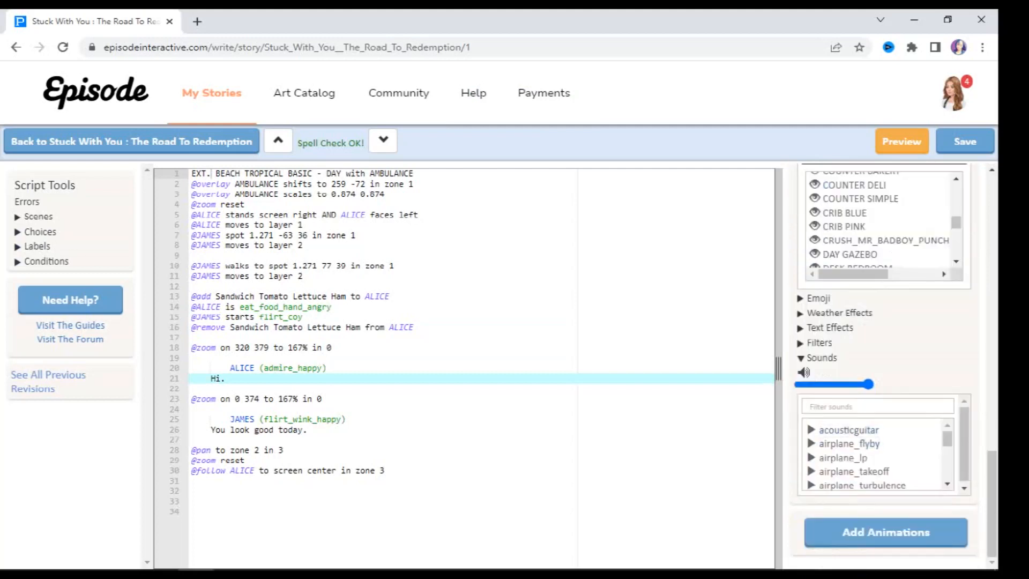
click(824, 289)
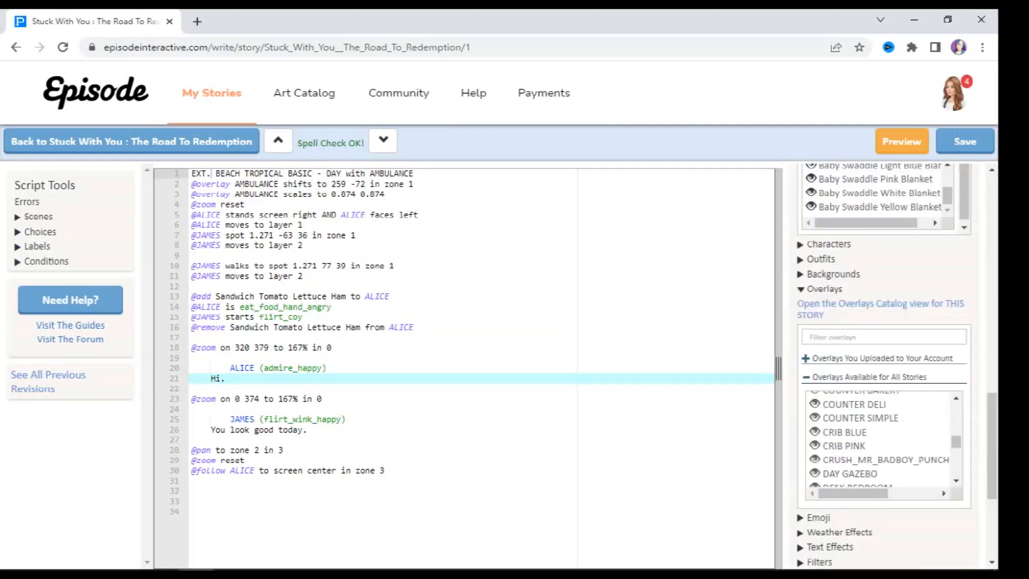
scroll(up, 3)
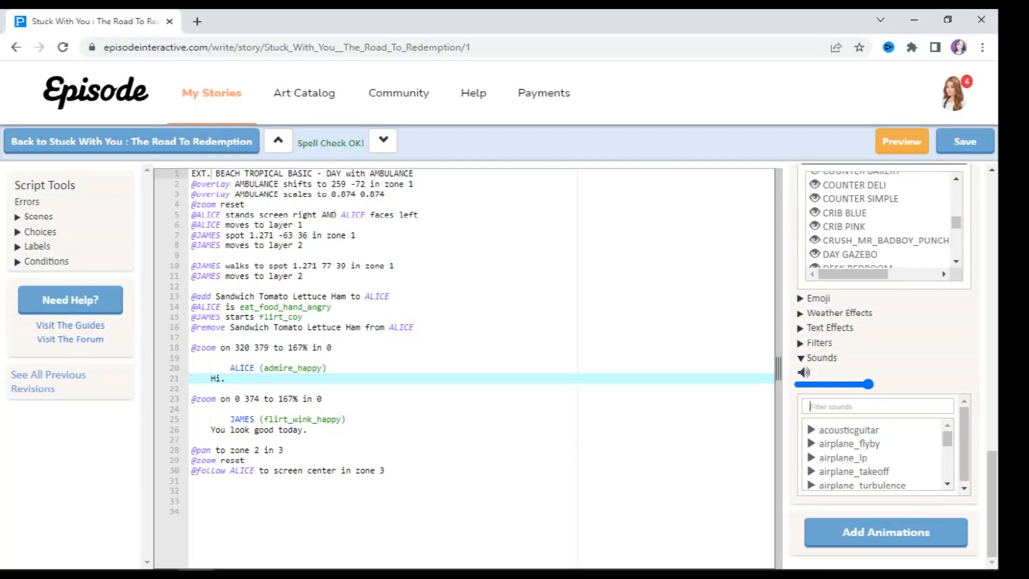
text(PHONE)
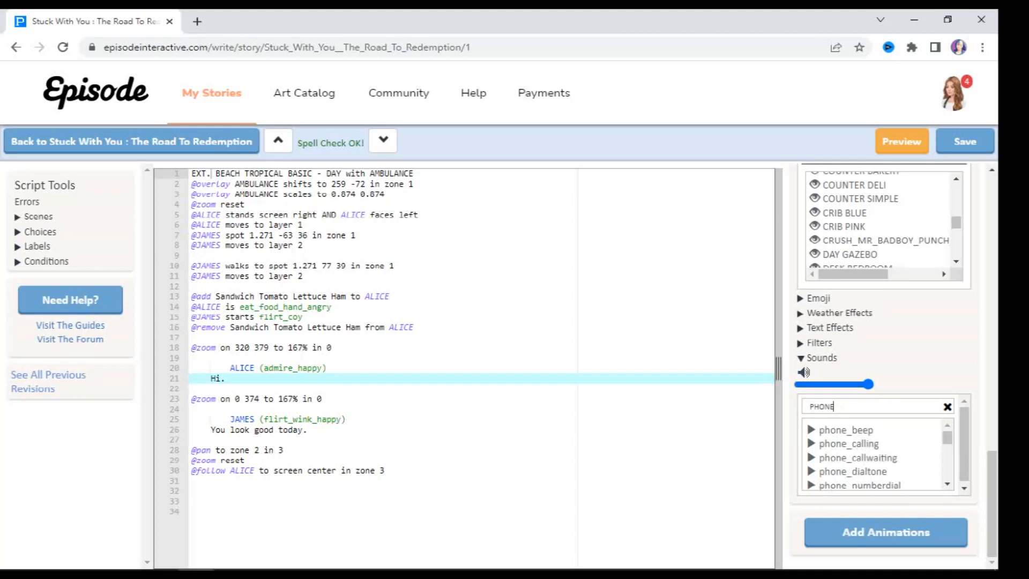
mouse_move(849, 443)
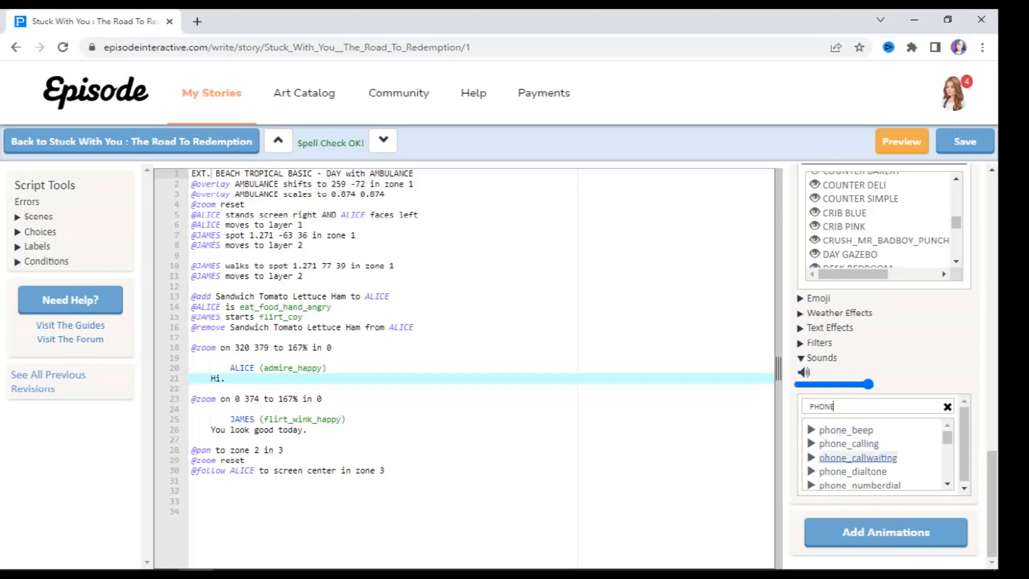
scroll(down, 3)
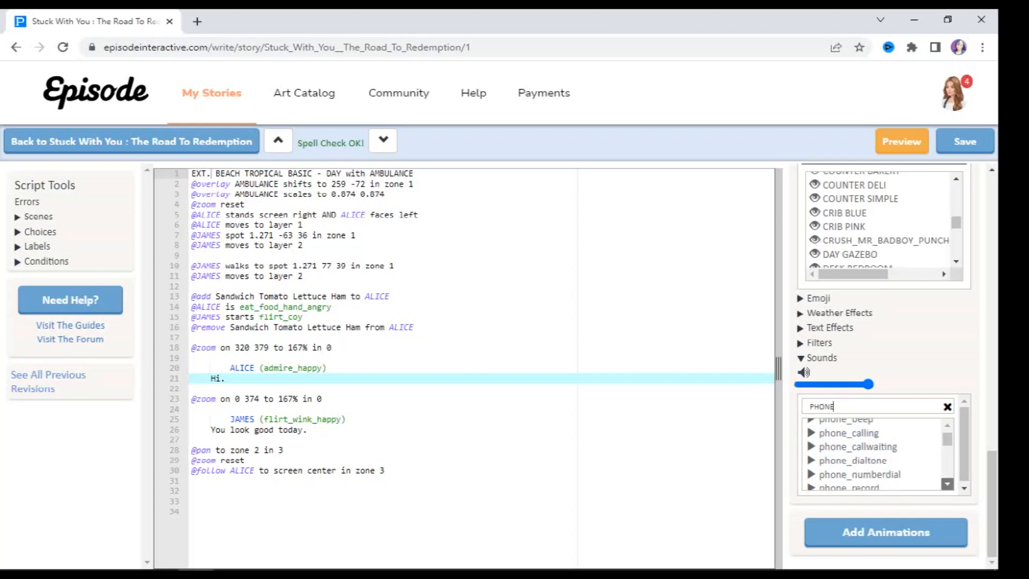
scroll(down, 3)
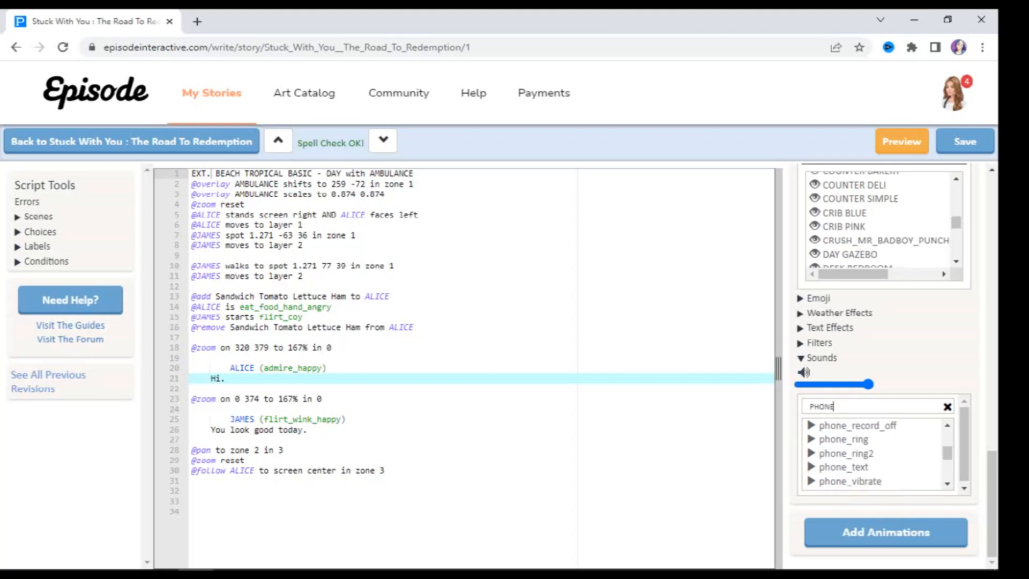
mouse_move(844, 440)
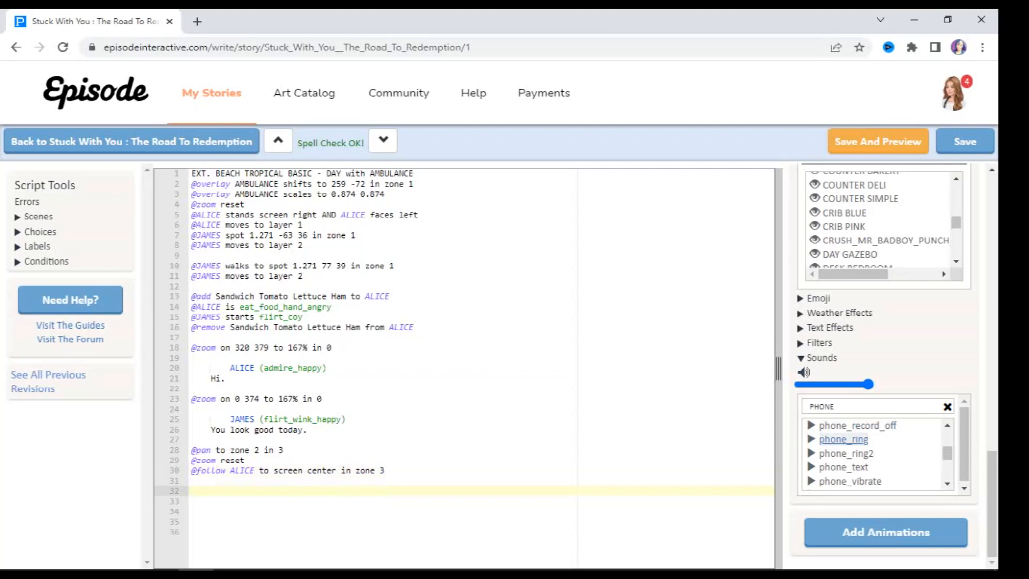
Step: Write 'sound phone_ring' after the follow ALICE command and start a new line below
text(sound)
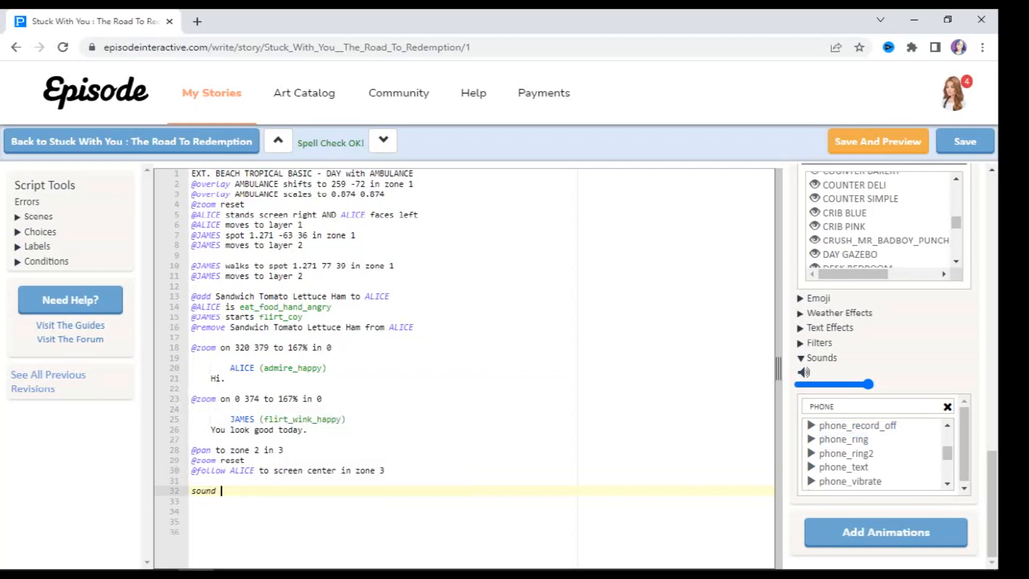
click(844, 440)
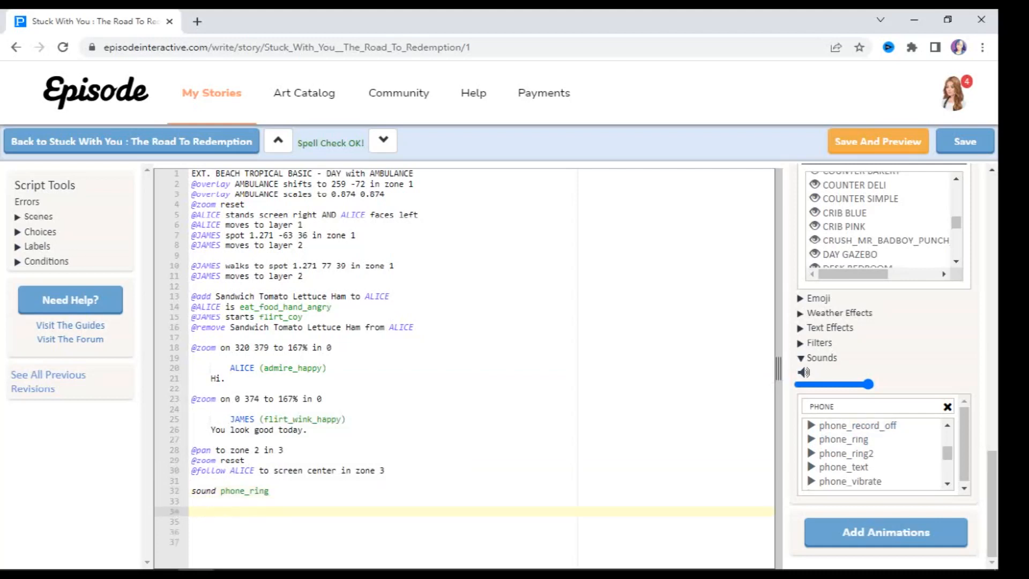
click(825, 265)
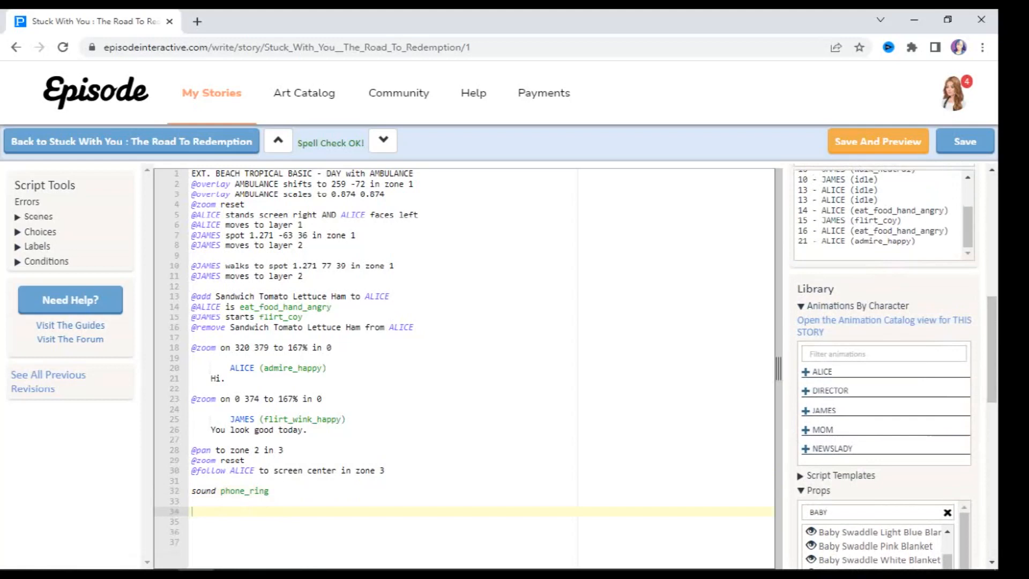
click(821, 371)
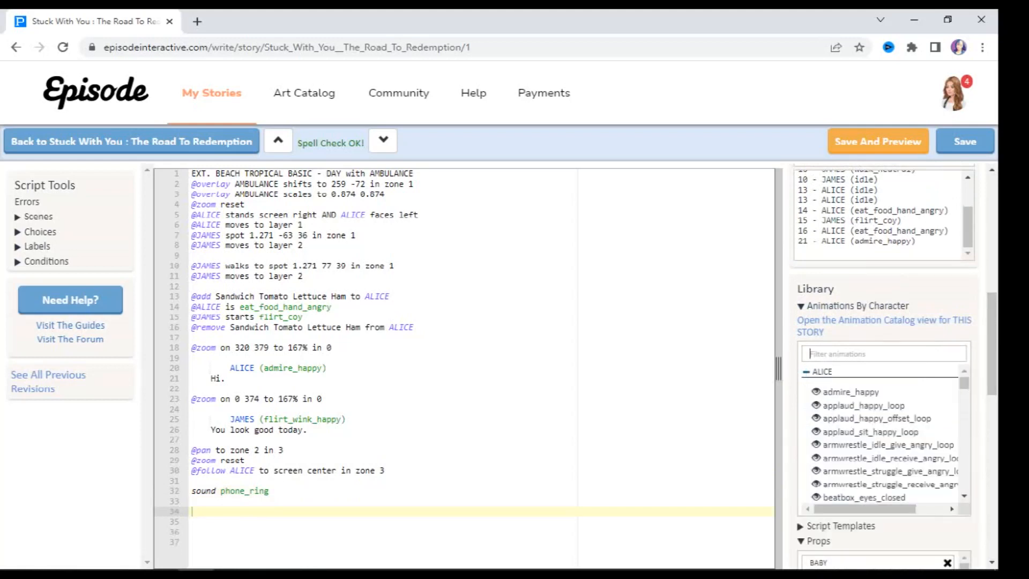
text(phone)
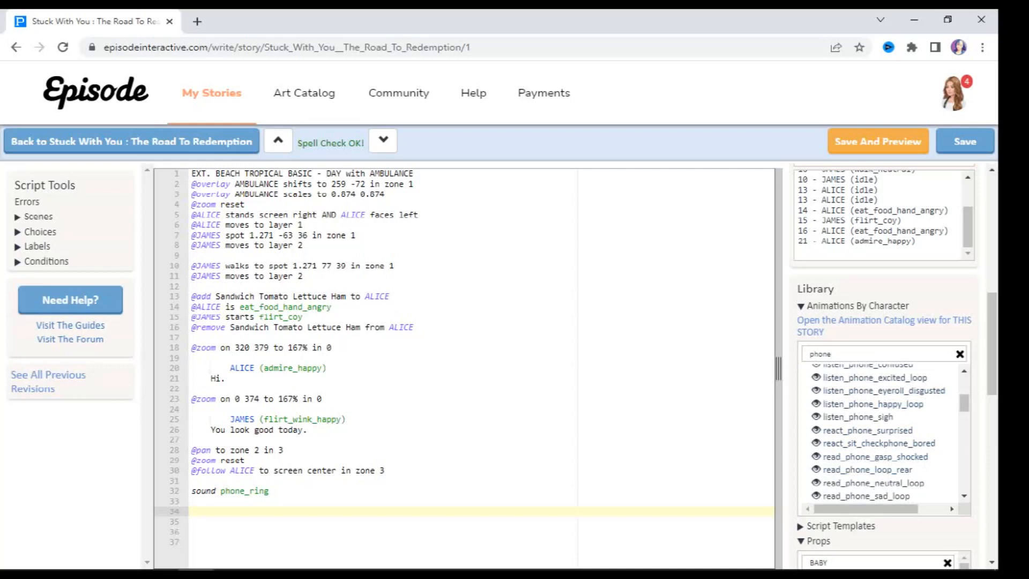
text(@ALICE s)
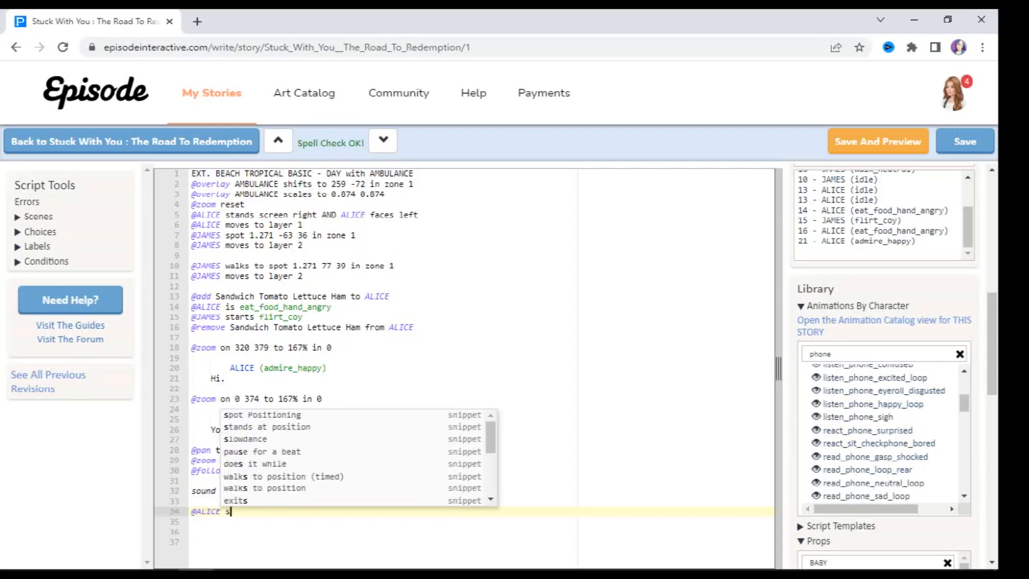
click(876, 457)
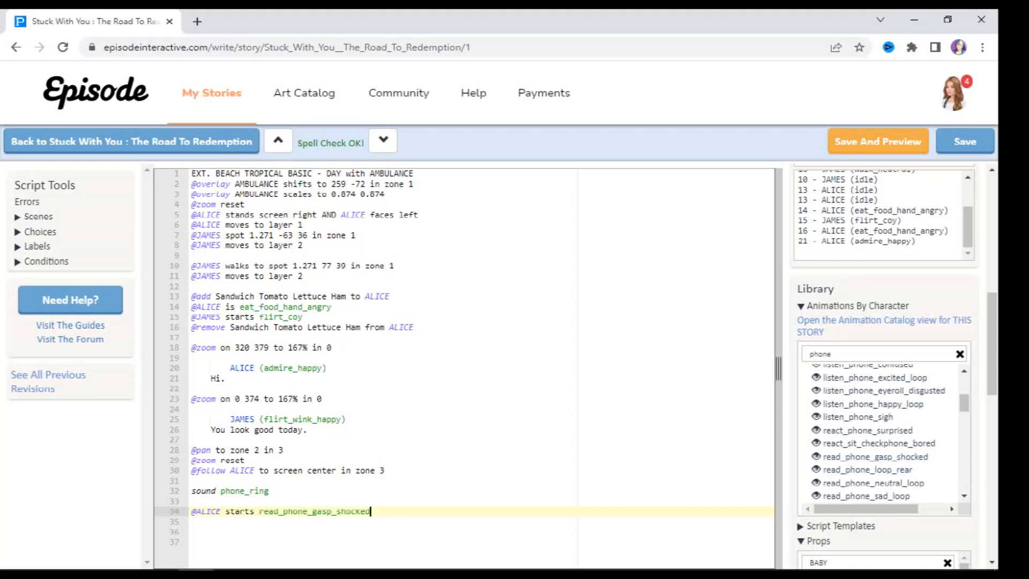
click(229, 174)
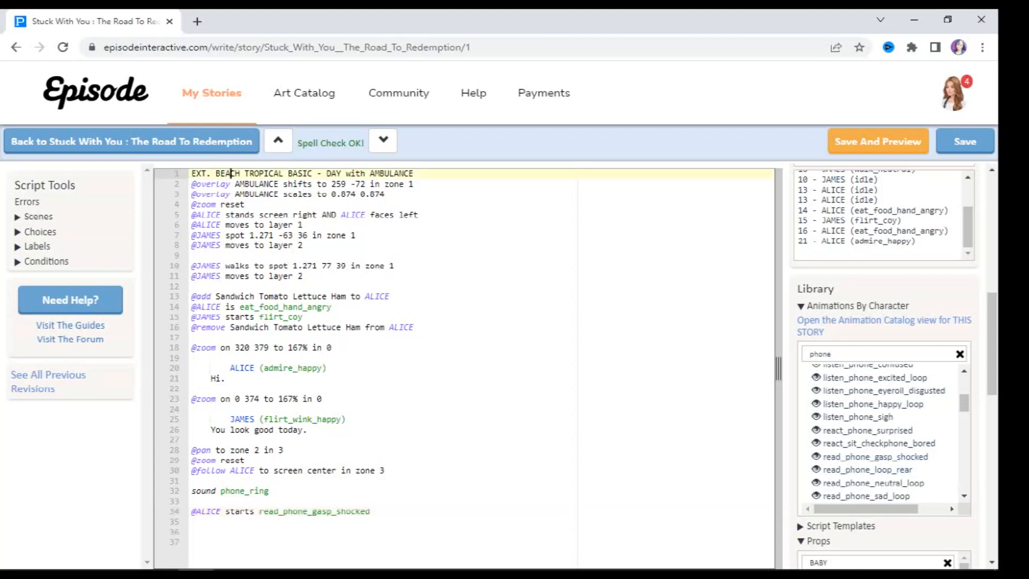
click(876, 142)
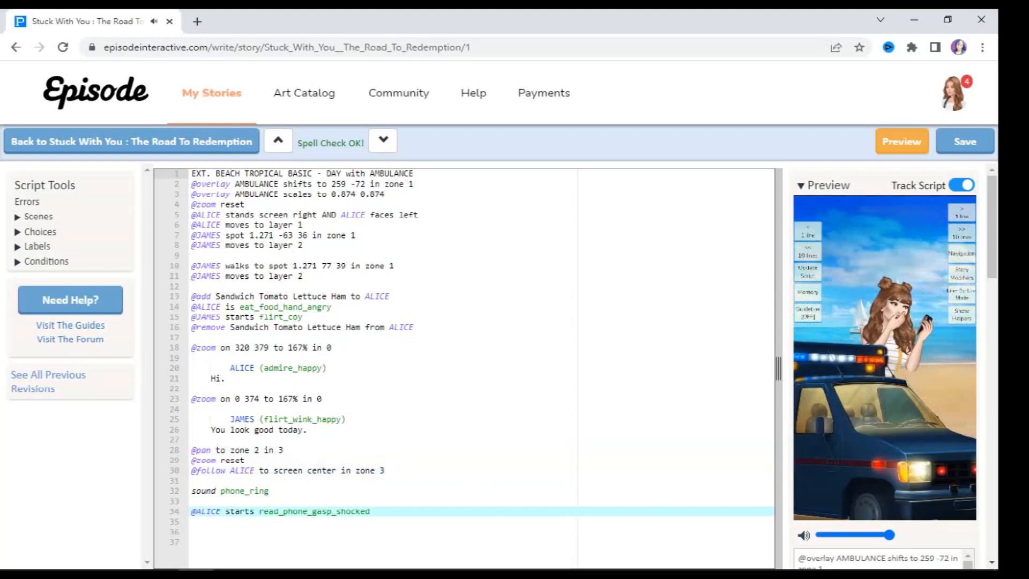
click(282, 511)
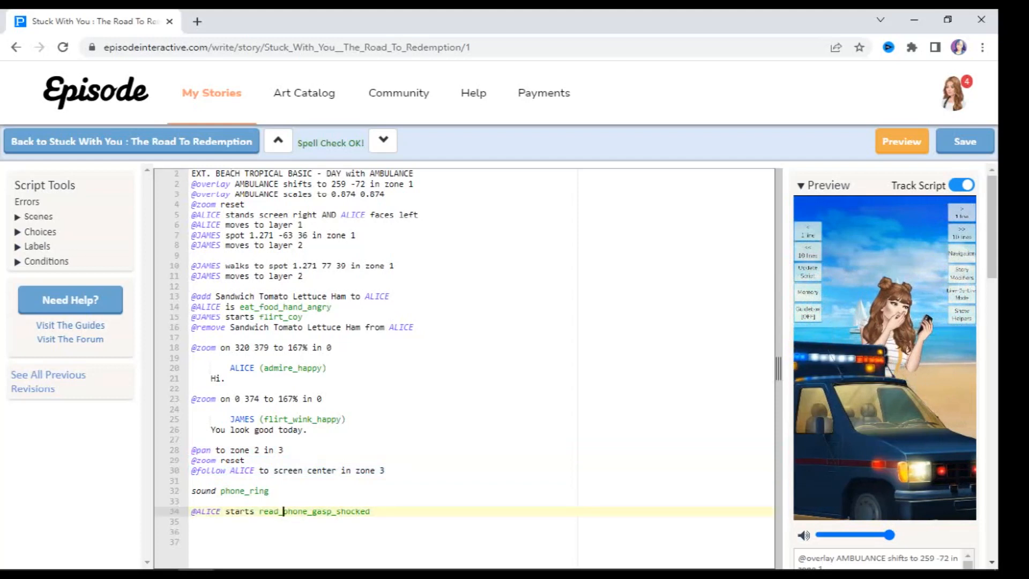
click(269, 490)
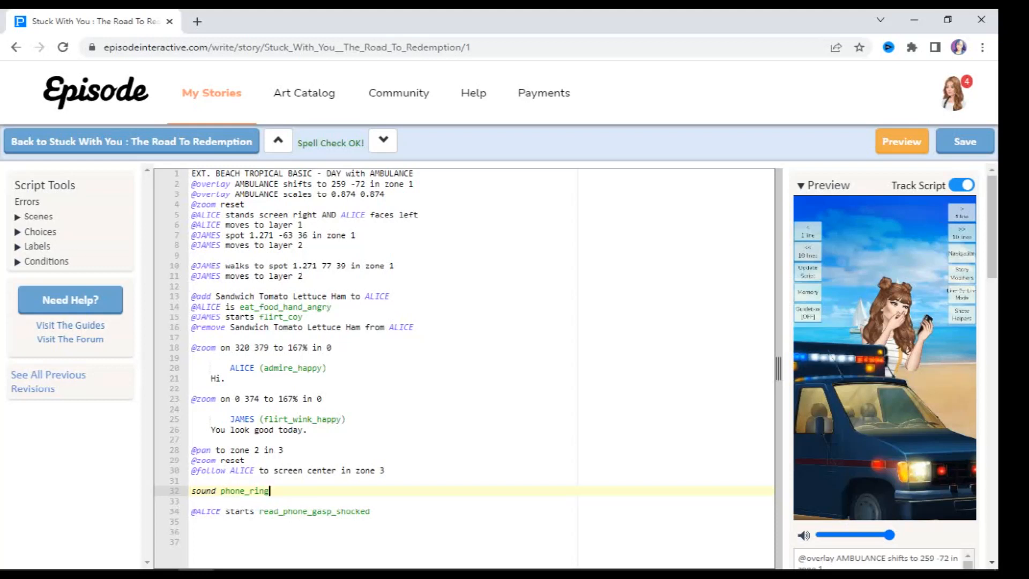
text(@pause f)
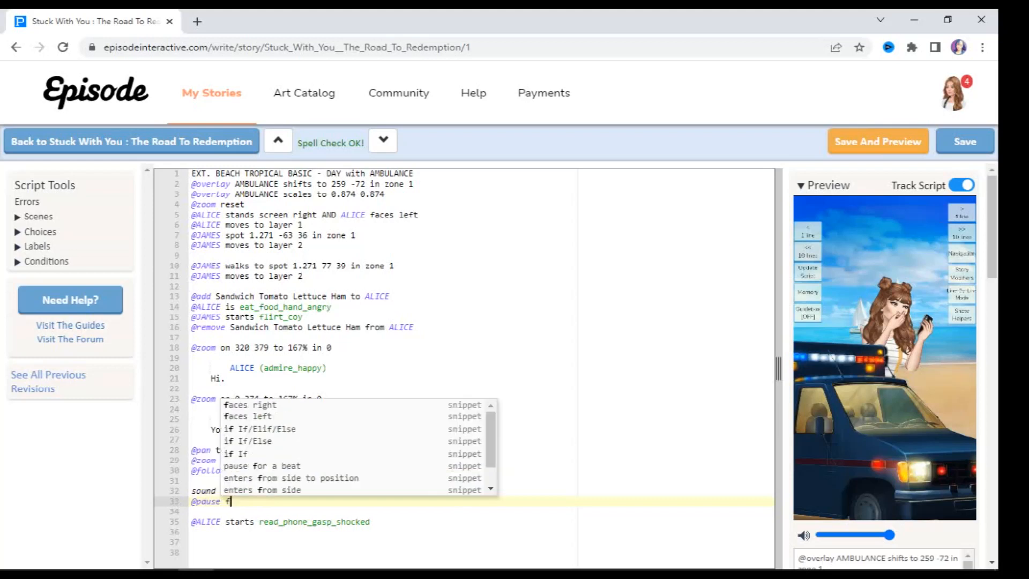
text(or 1)
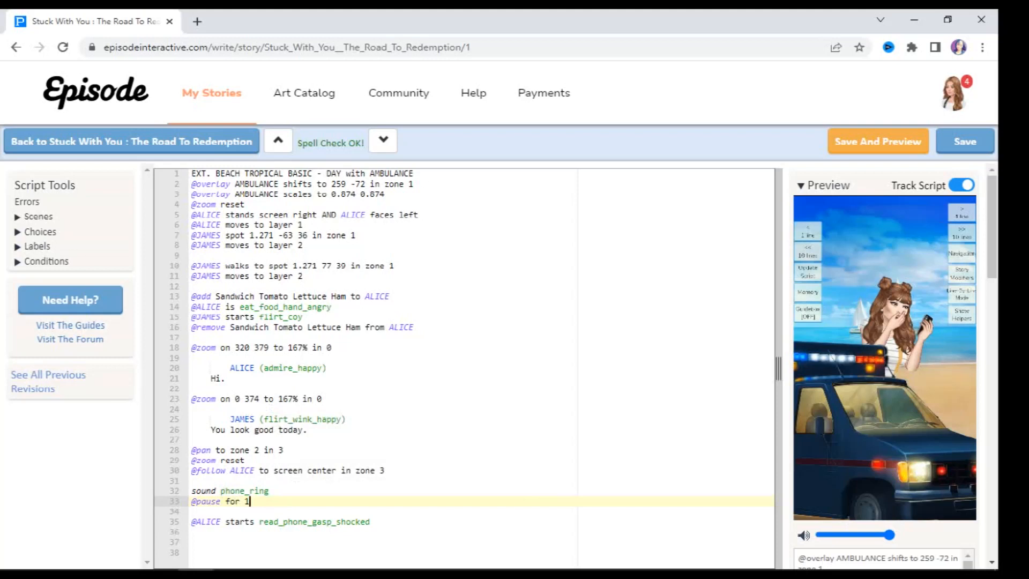
click(223, 368)
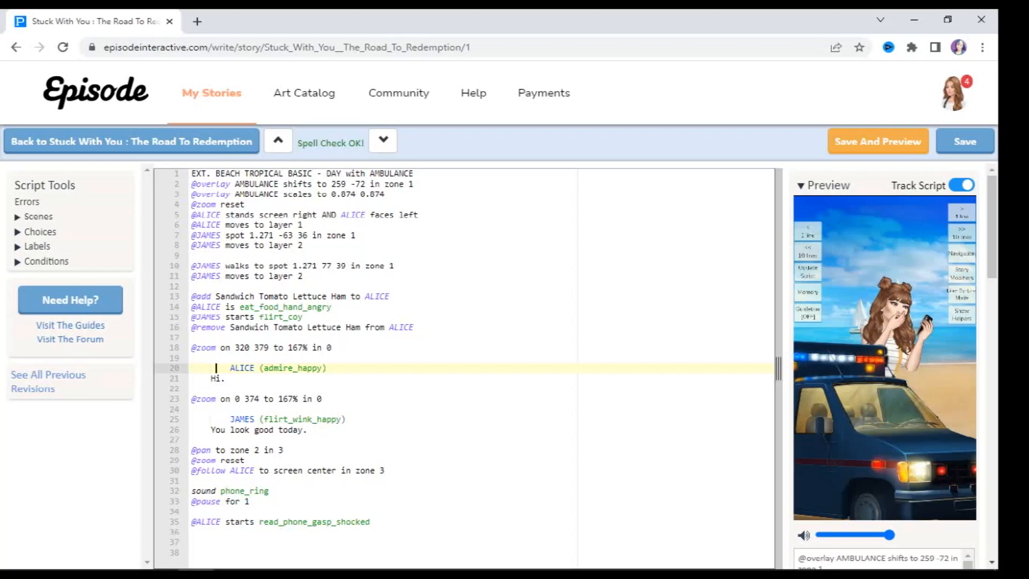
click(269, 490)
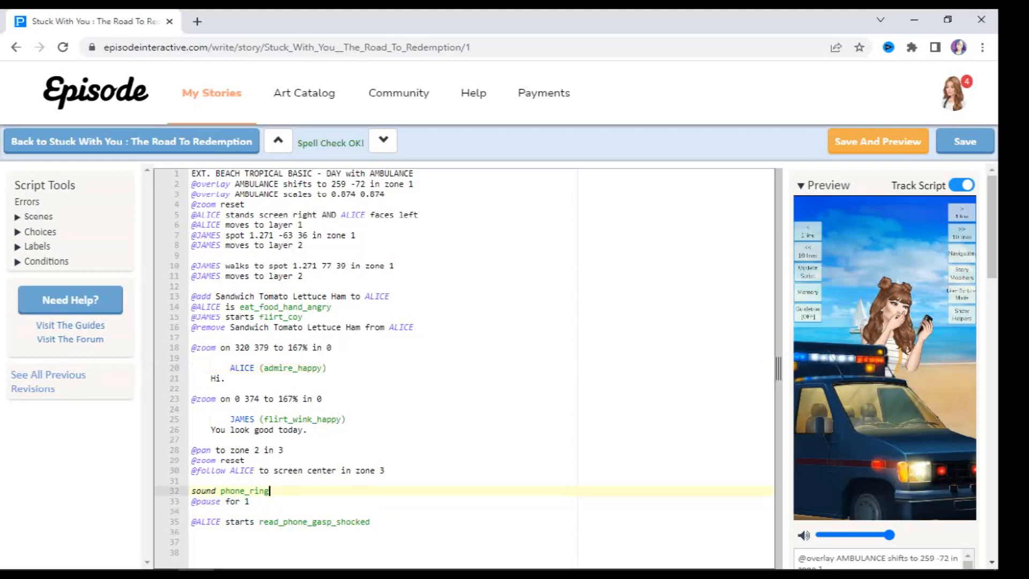
click(878, 141)
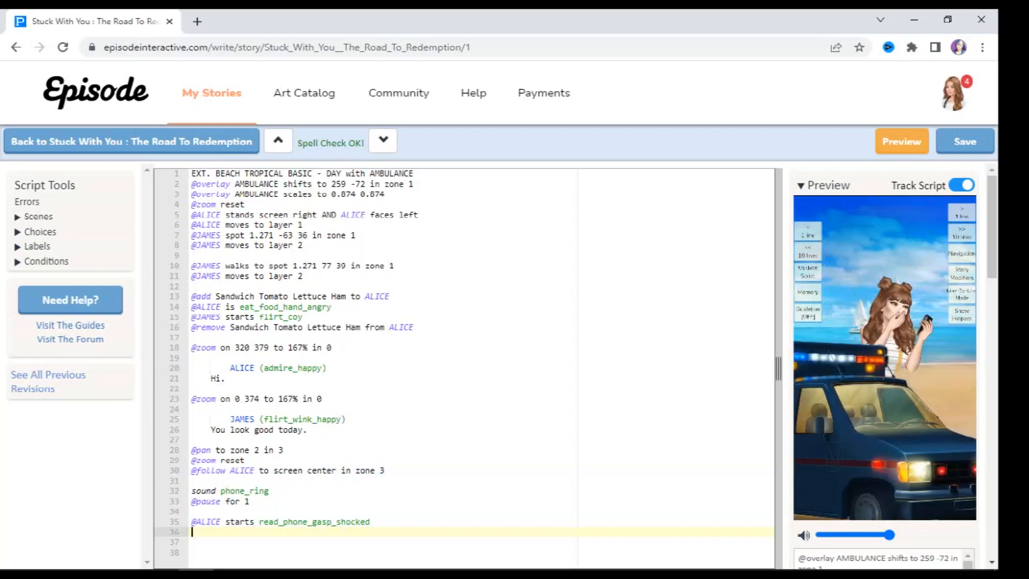
Step: Start a 'music' line under the scene heading and filter the Sounds list for 'music'
click(414, 174)
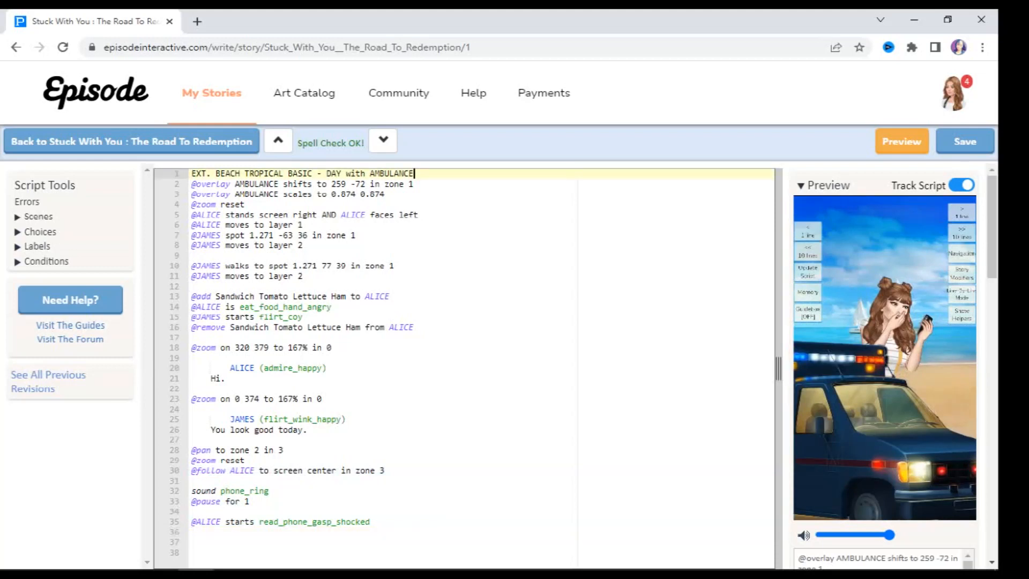
key(Return)
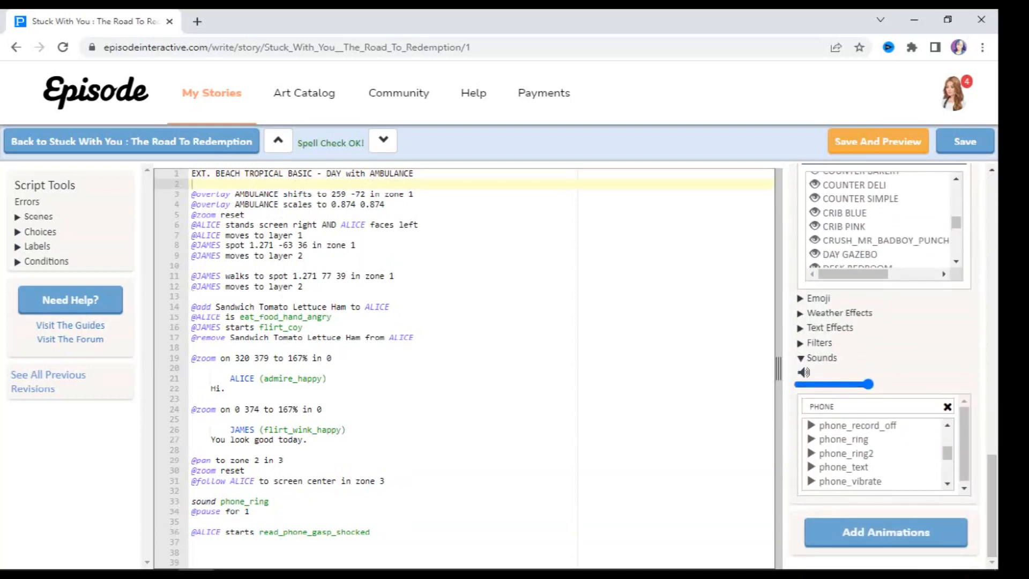
click(947, 406)
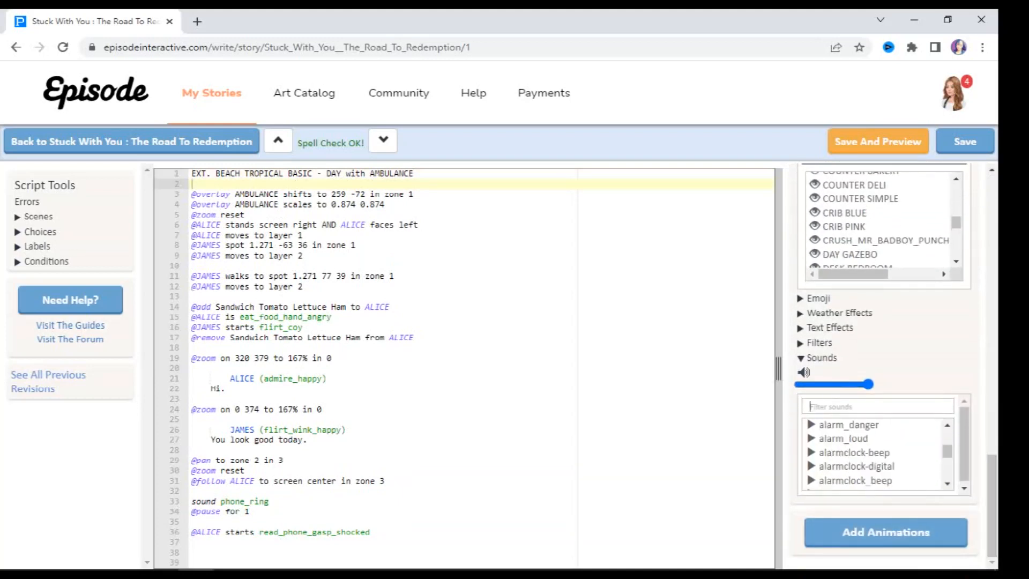
text(music)
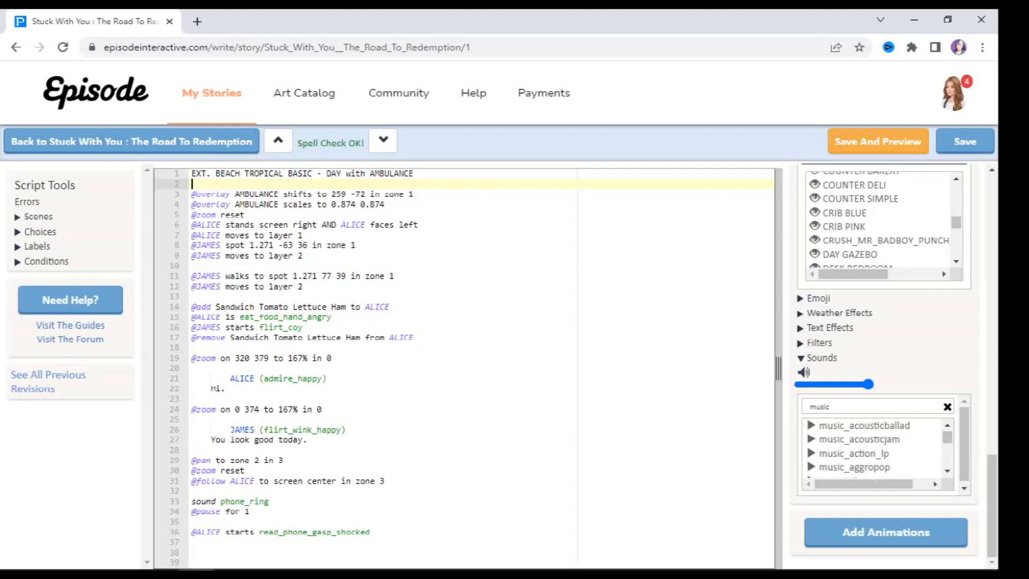
text(music)
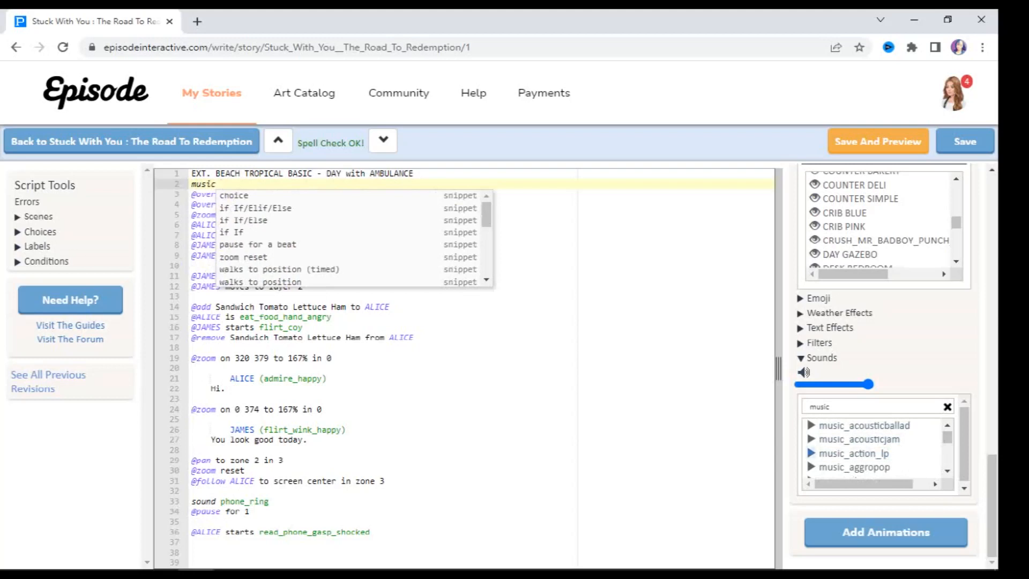
Step: Insert music_action_lp as the opening looping track and save the script
click(223, 184)
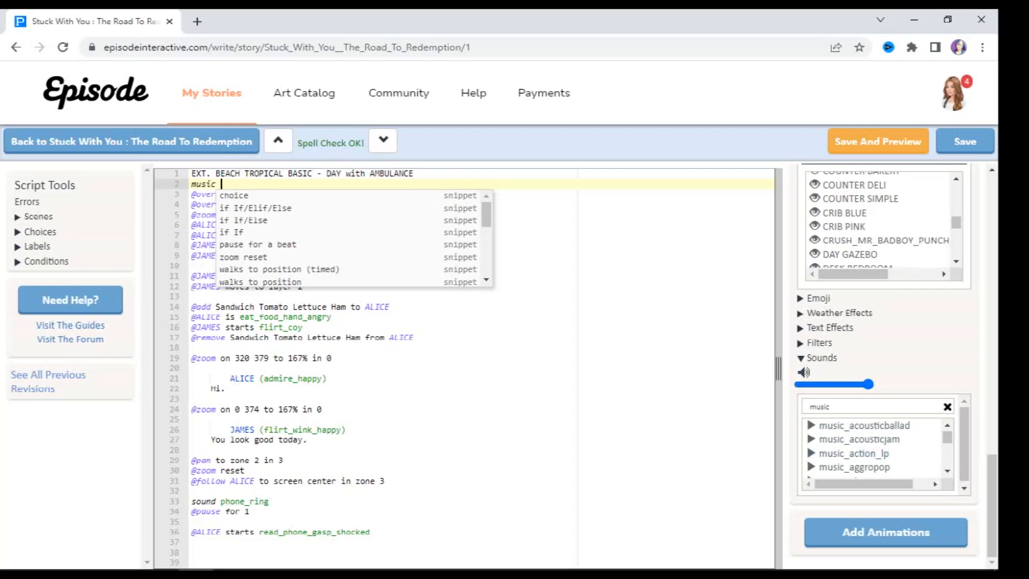
mouse_move(854, 452)
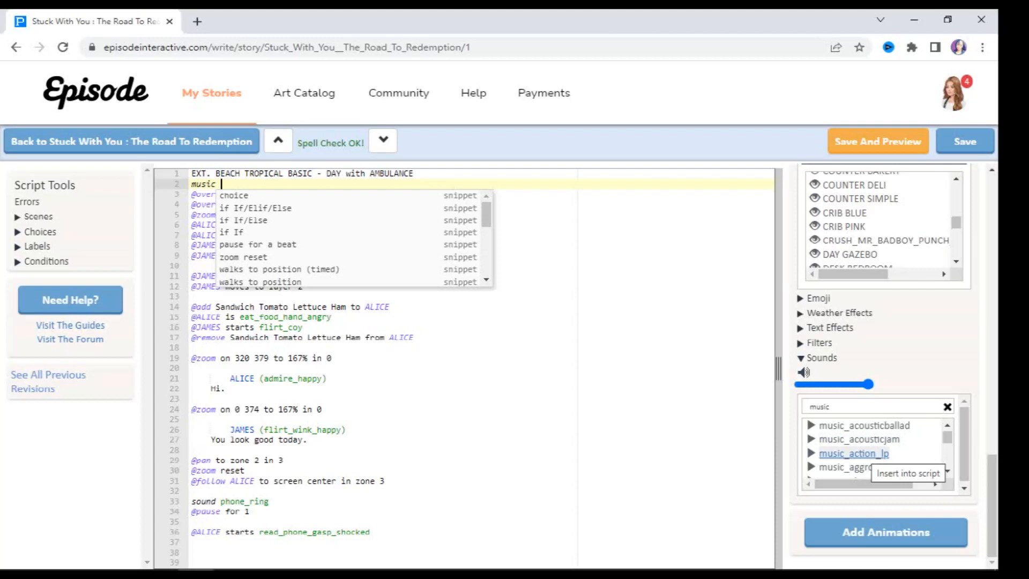
click(908, 473)
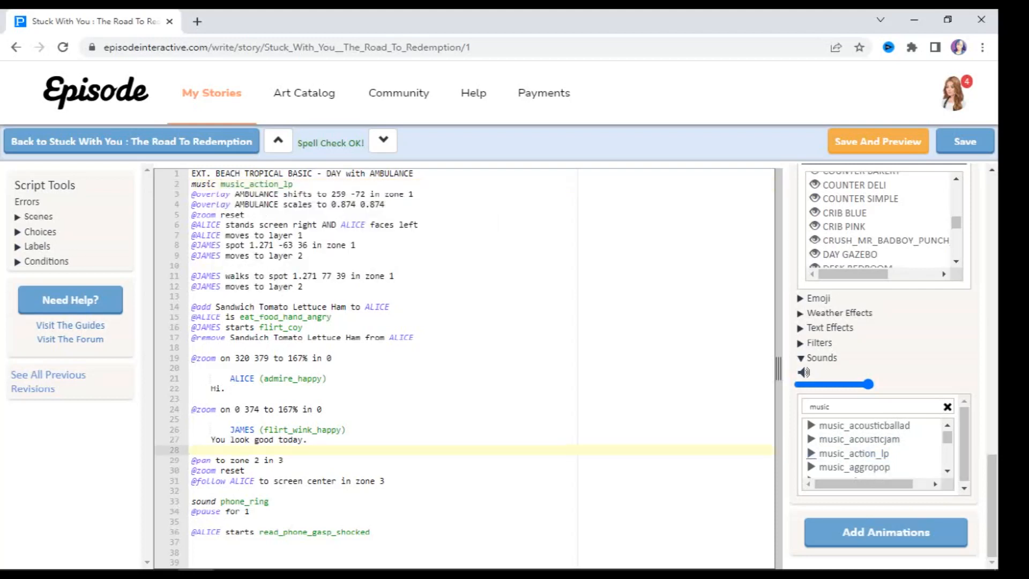
click(336, 174)
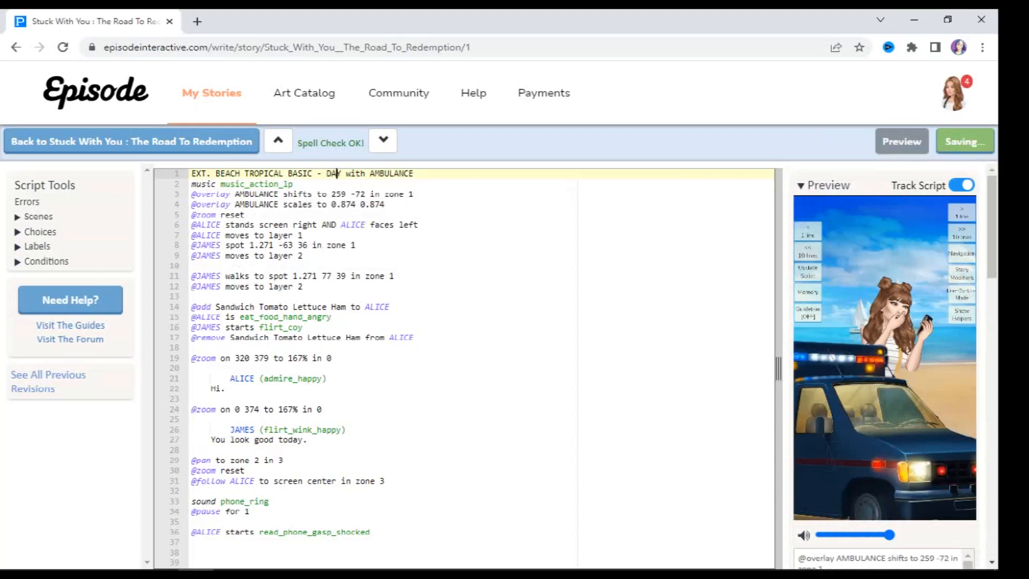
click(900, 141)
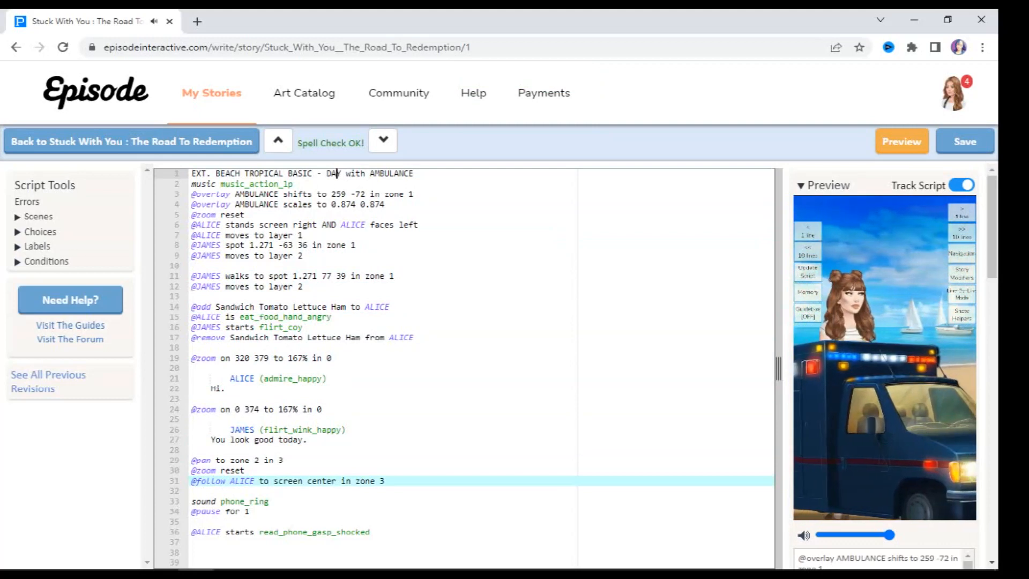
click(229, 511)
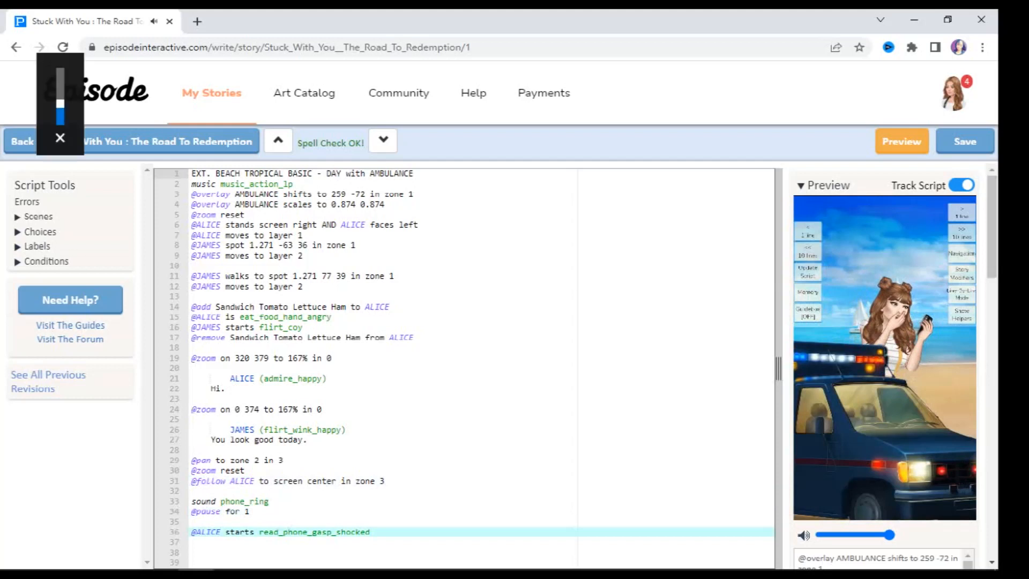
click(60, 138)
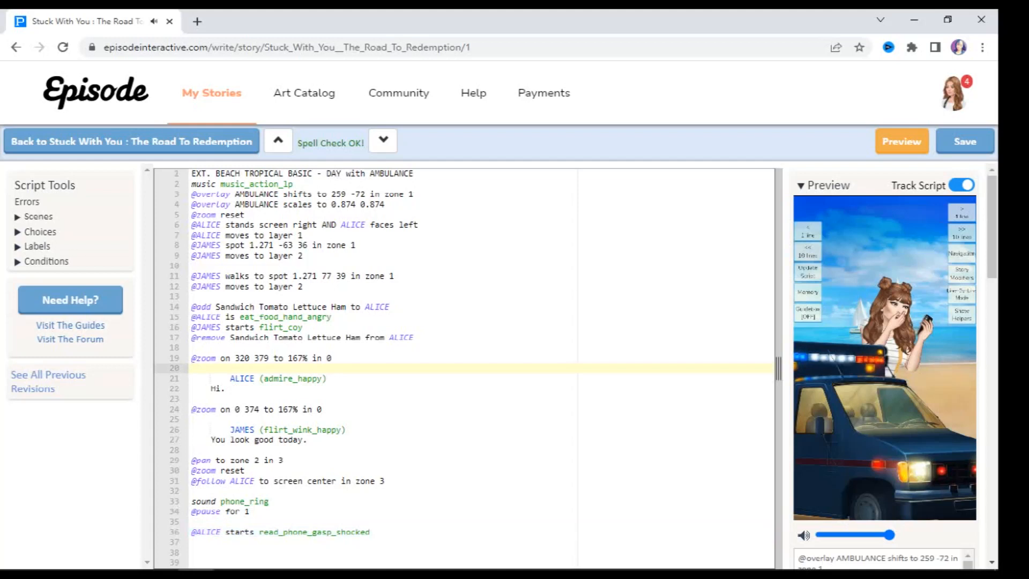
Step: Add 'music off' before ALICE's first line and preview the scene from line 1
text(musi)
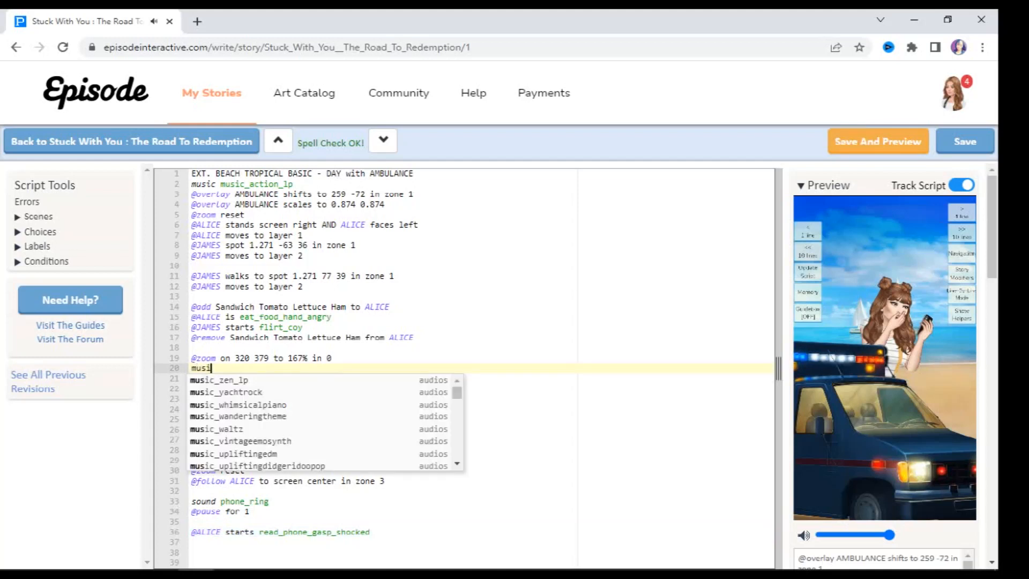
text(off)
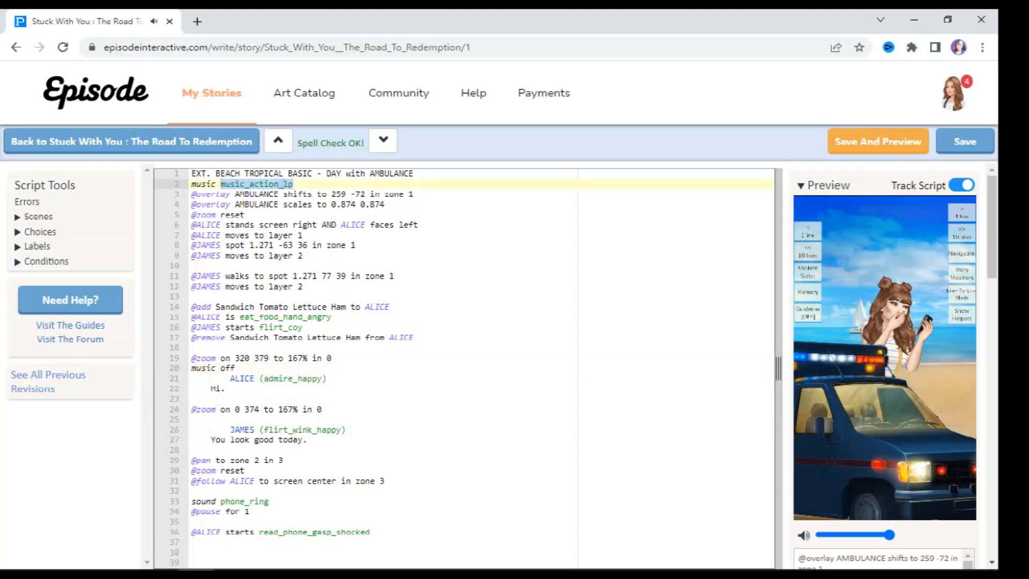
click(296, 173)
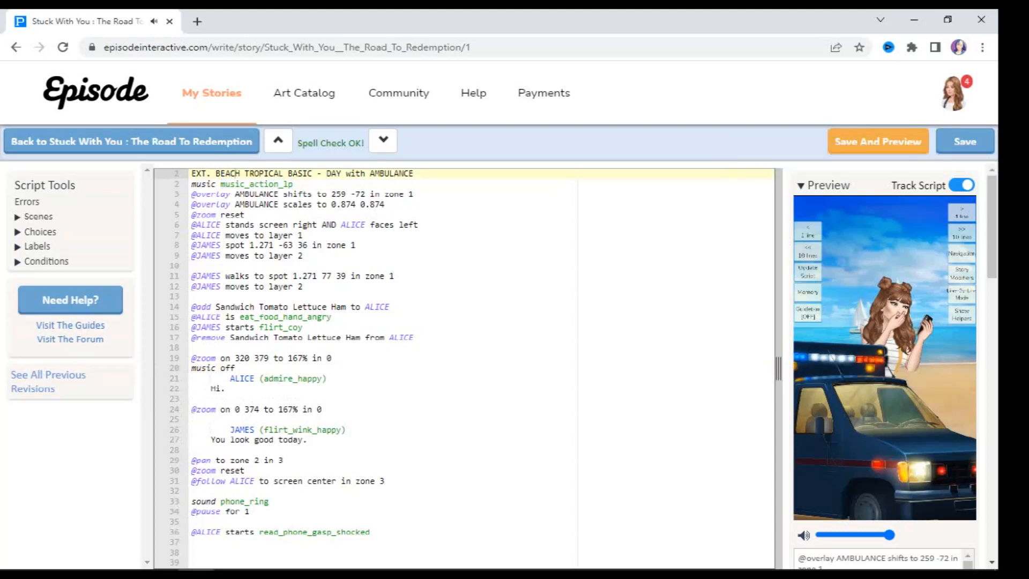
click(878, 141)
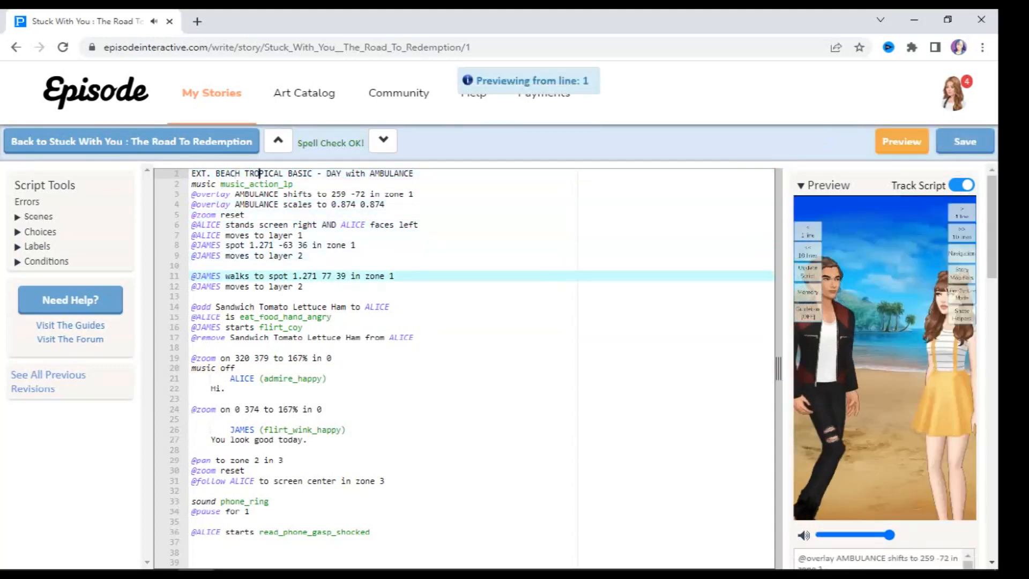